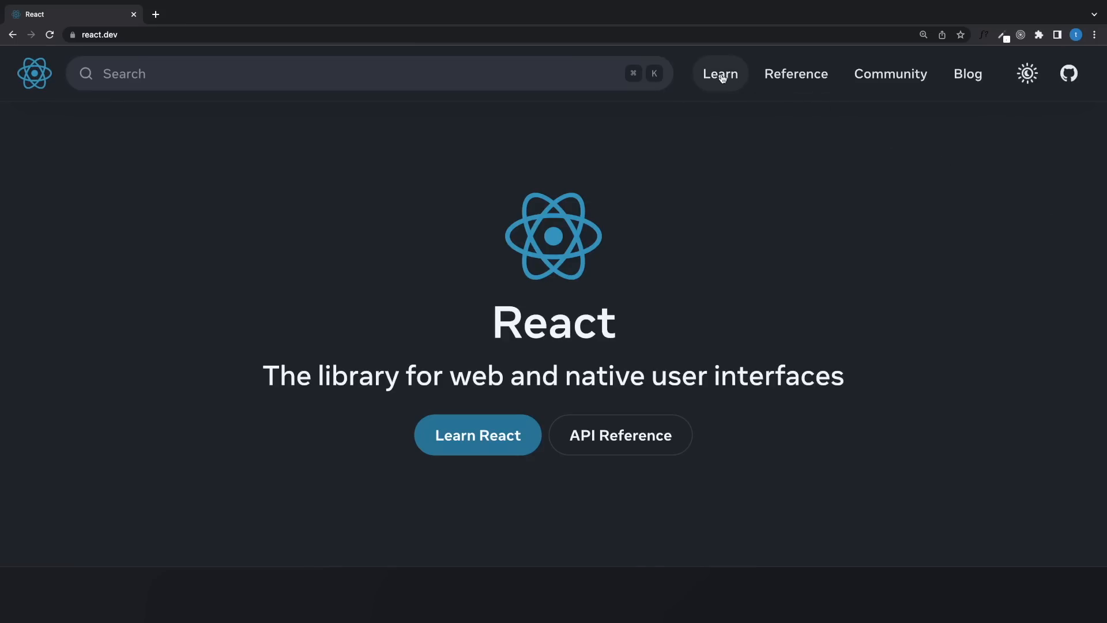
Go to the Learn section, skim Quick Start and read the Installation page to its next-steps section.
left_click(718, 74)
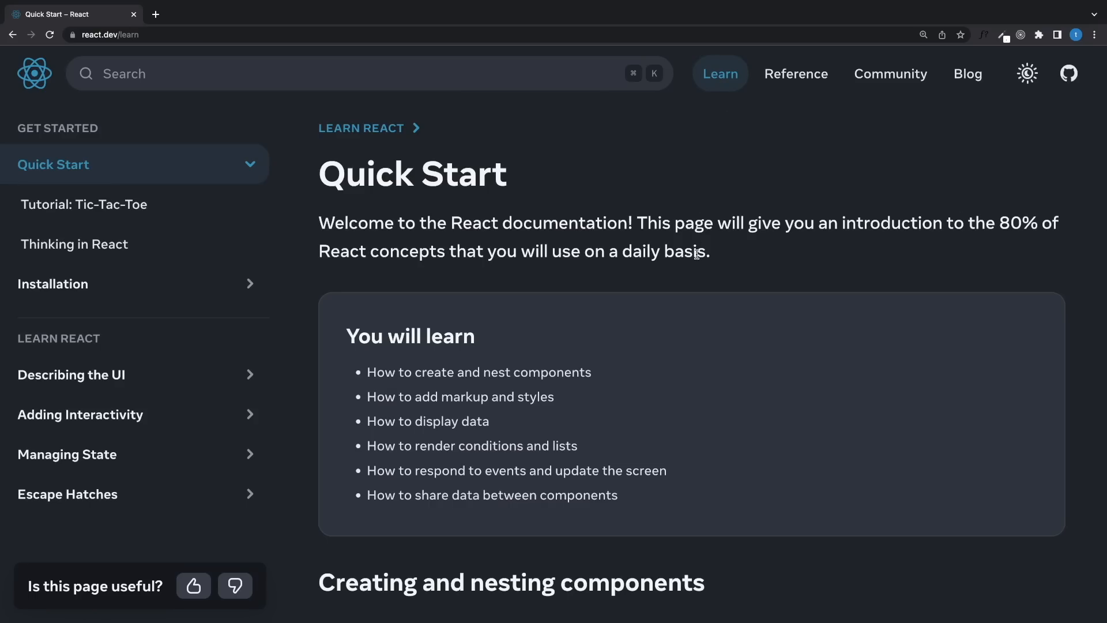
scroll("down", 3)
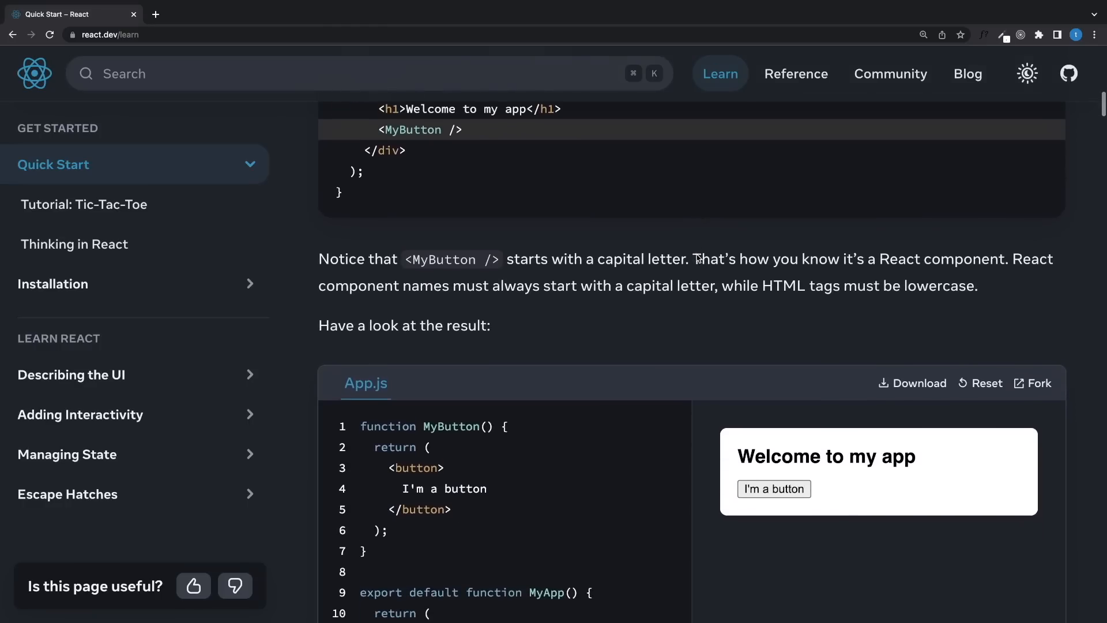
scroll("down", 3)
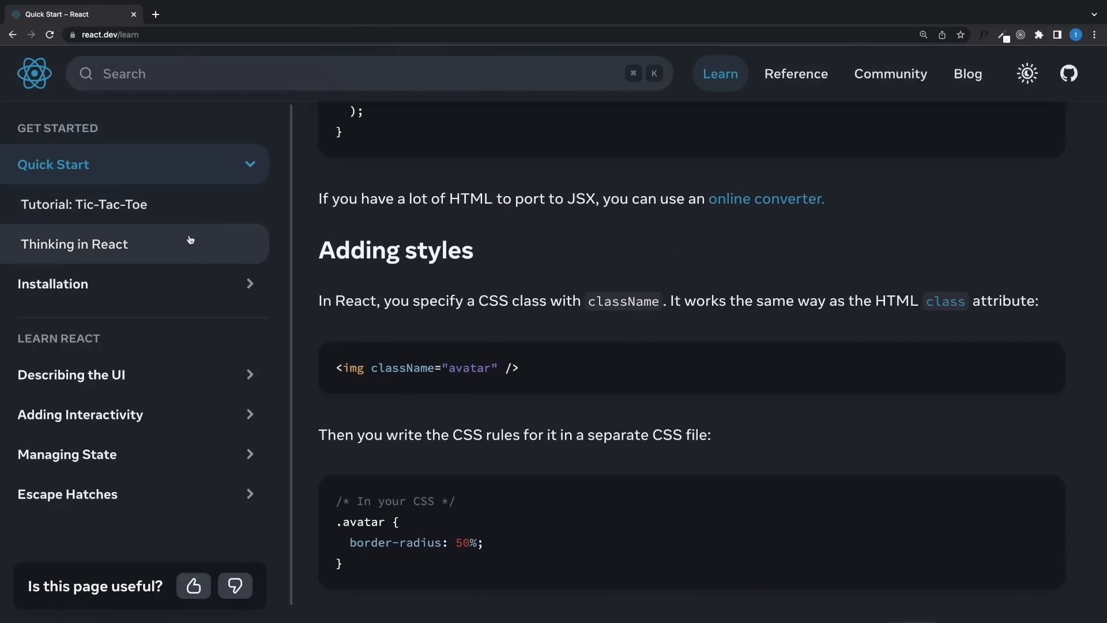
mouse_move(200, 540)
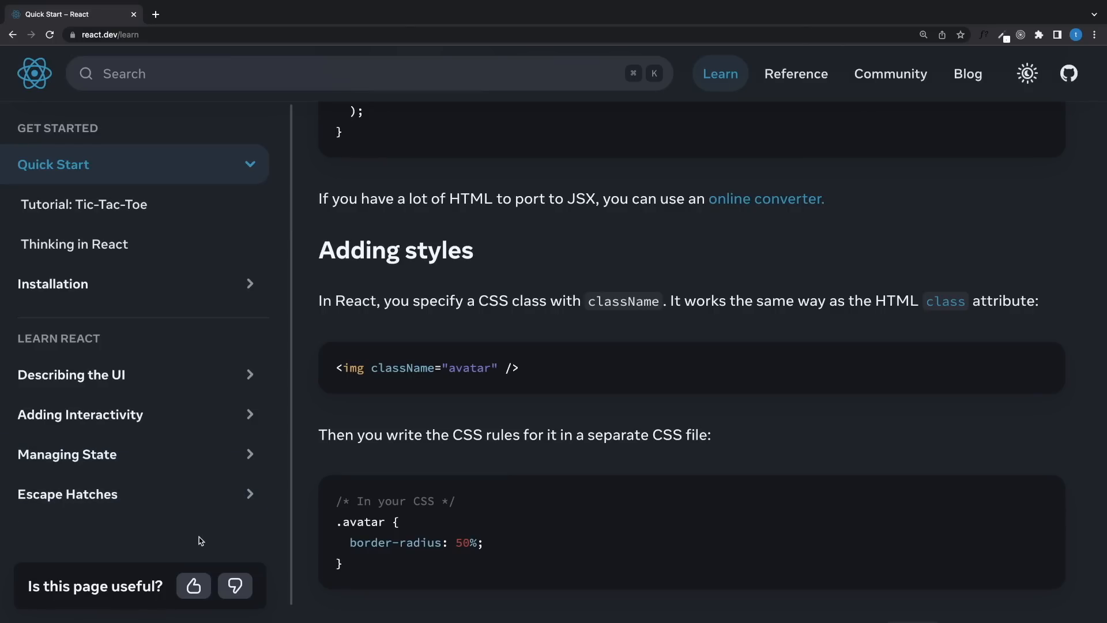
mouse_move(128, 334)
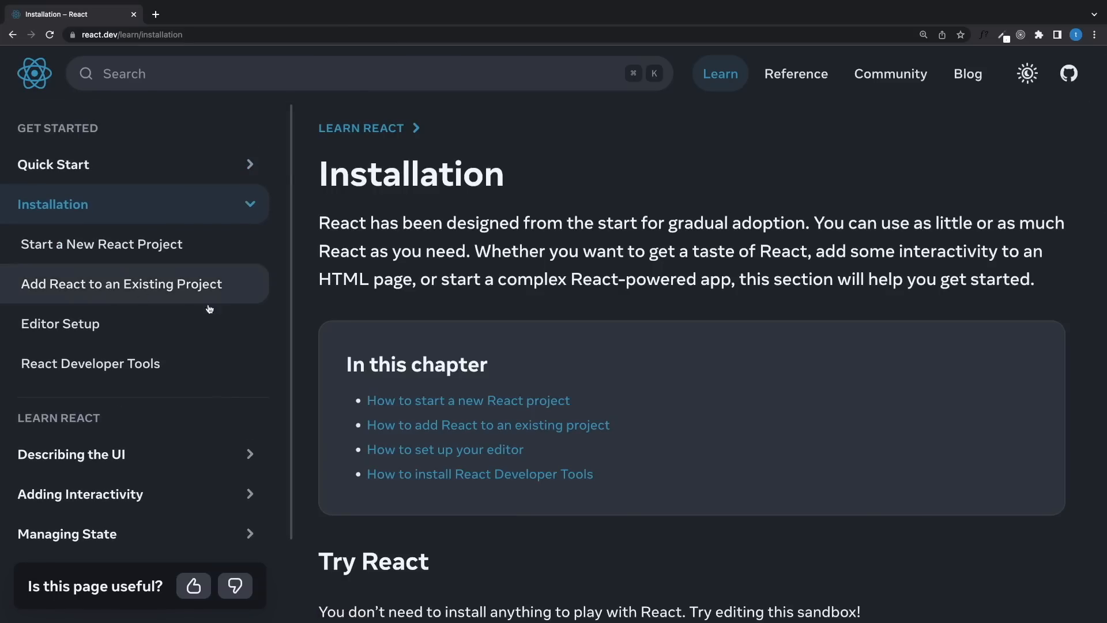
mouse_move(766, 457)
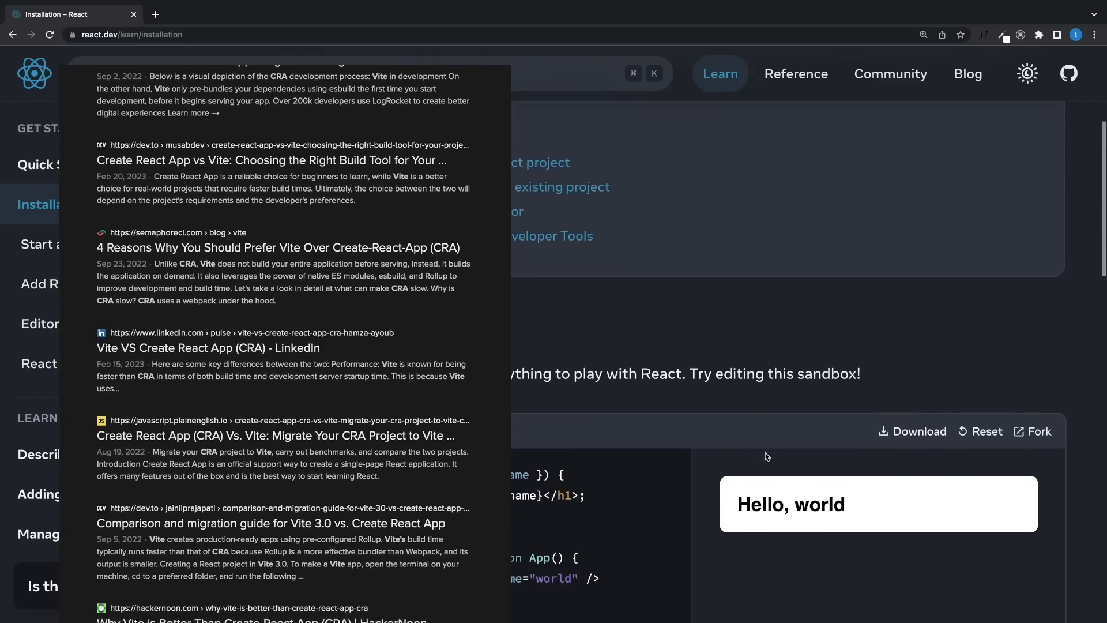
scroll("down", 3)
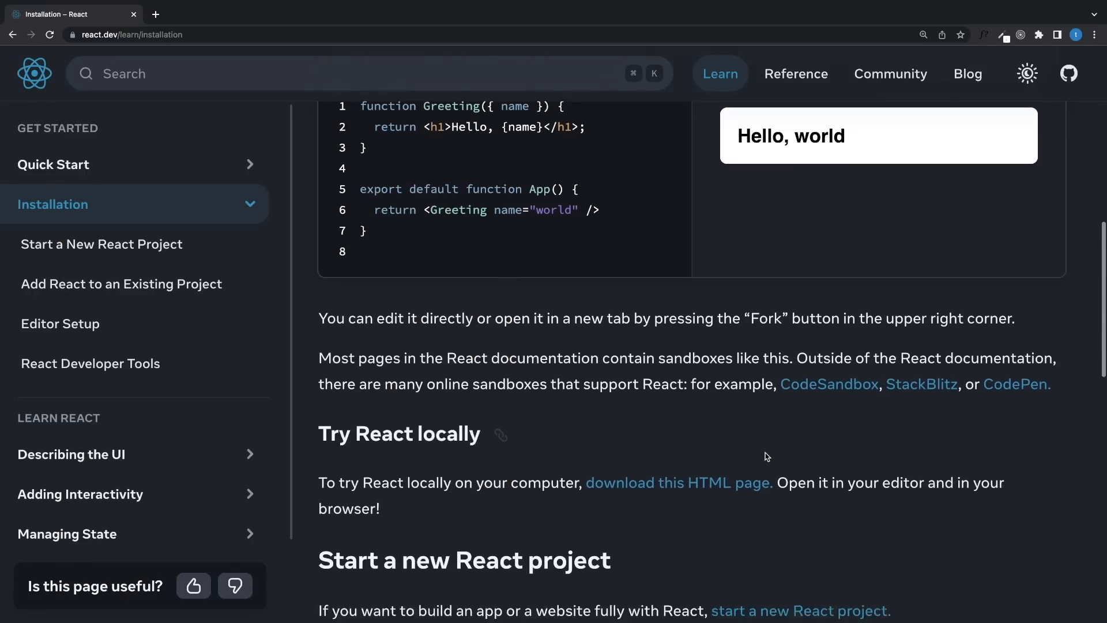
scroll("down", 3)
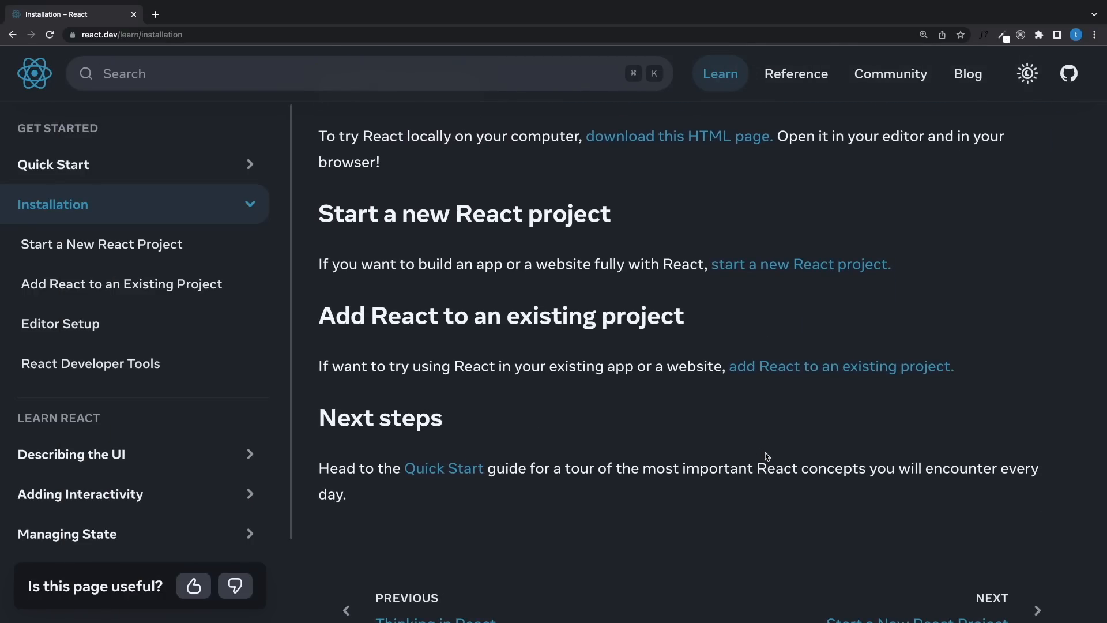
mouse_move(802, 266)
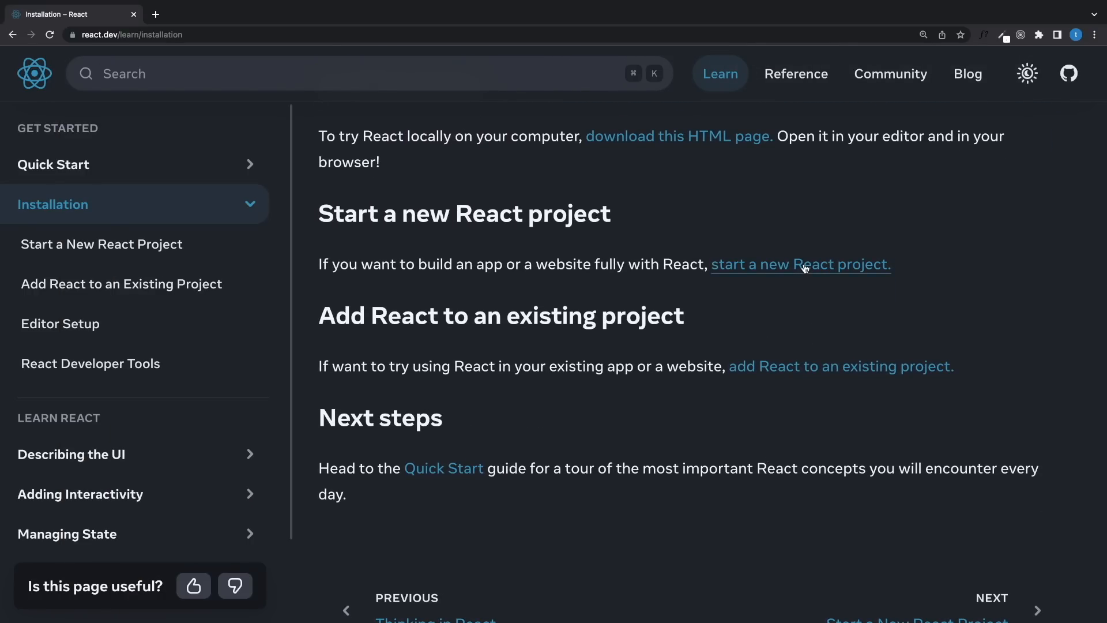
Follow the 'start a new React project' link, highlight the frameworks recommendation and read past Next.js, Remix, Gatsby and Expo.
left_click(801, 264)
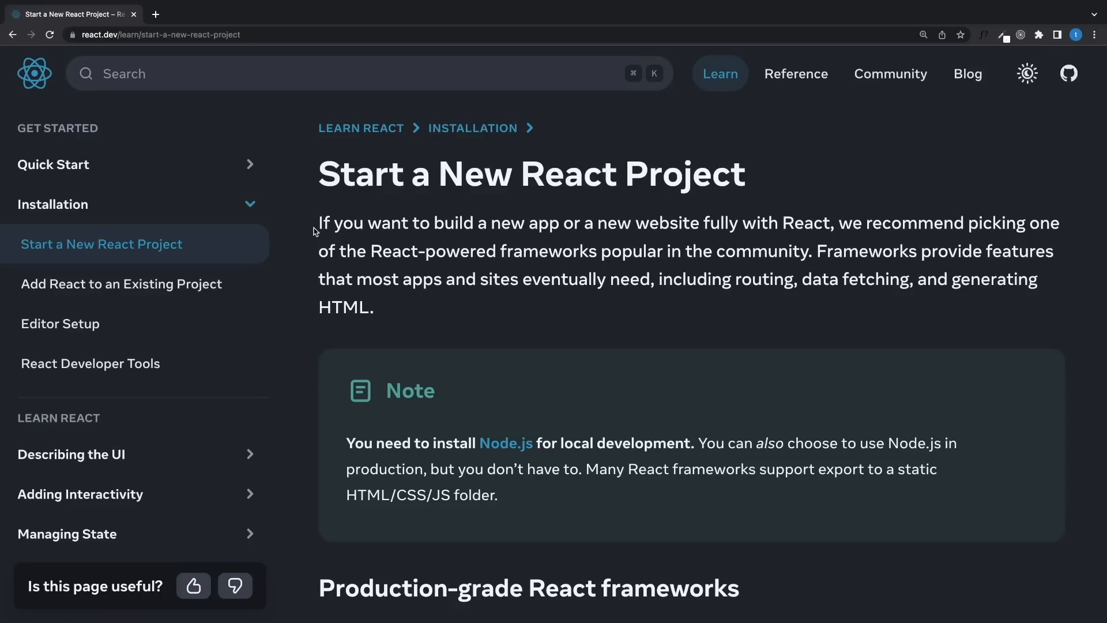
left_click_drag(319, 223, 541, 250)
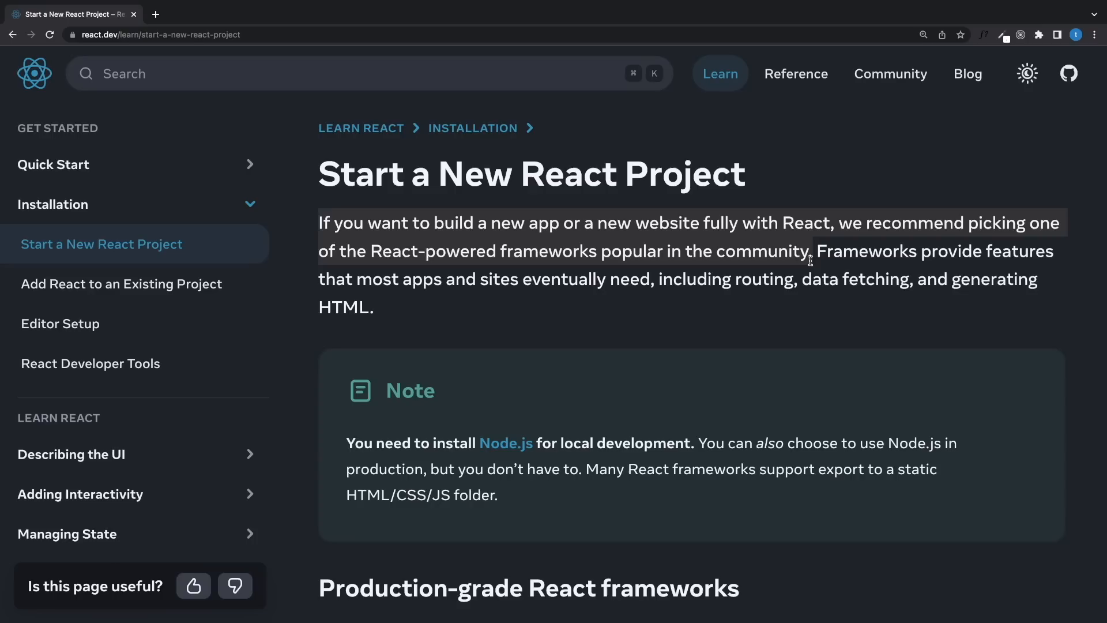
scroll("down", 3)
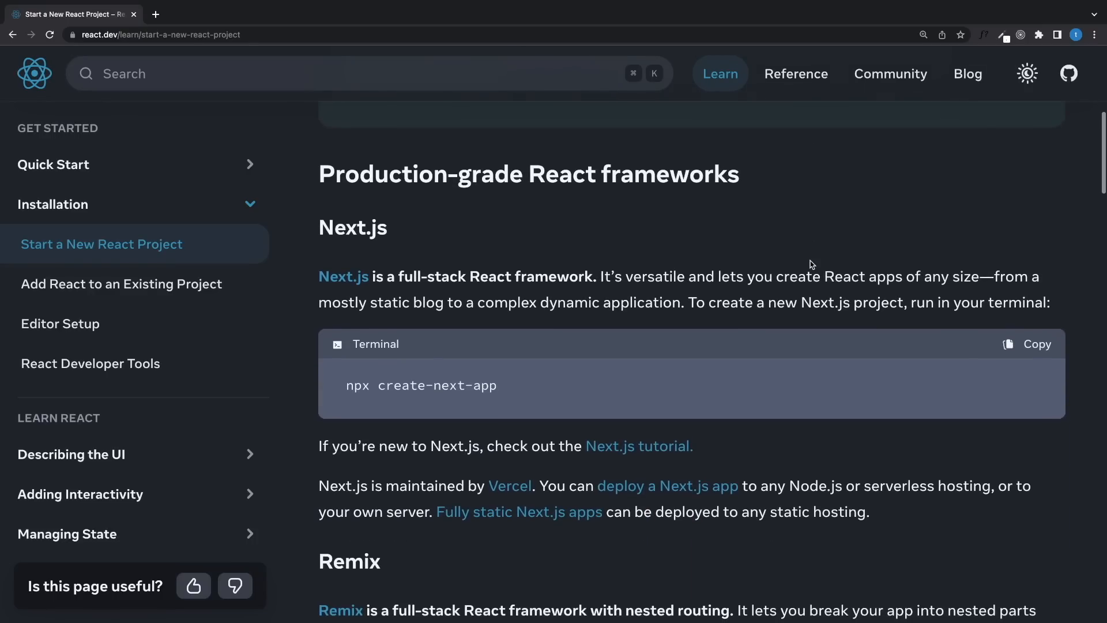
scroll("down", 3)
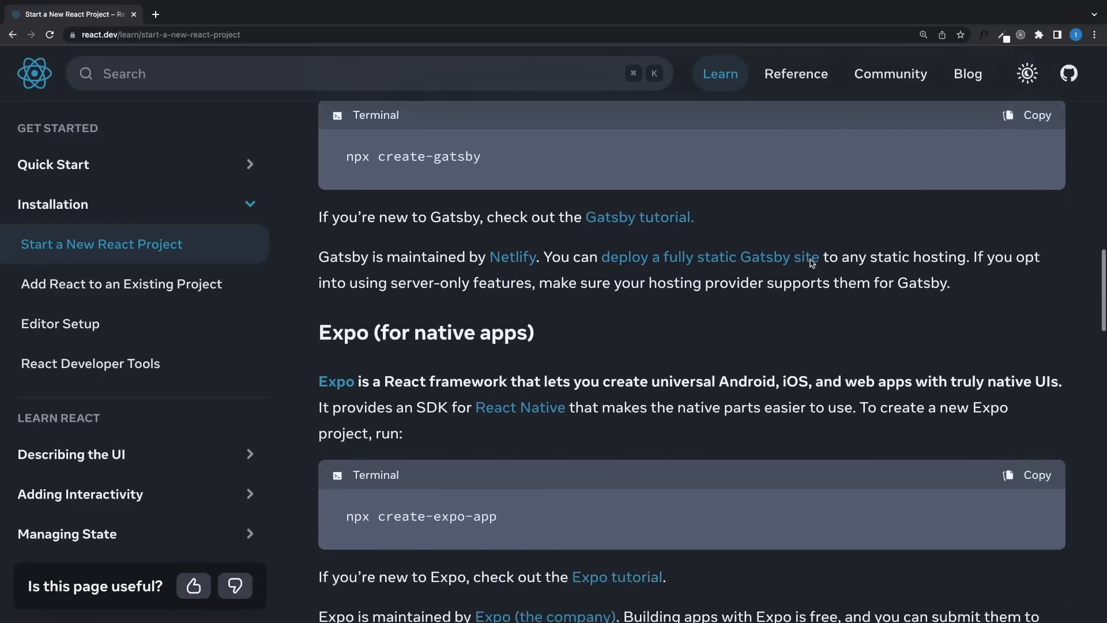
scroll("down", 3)
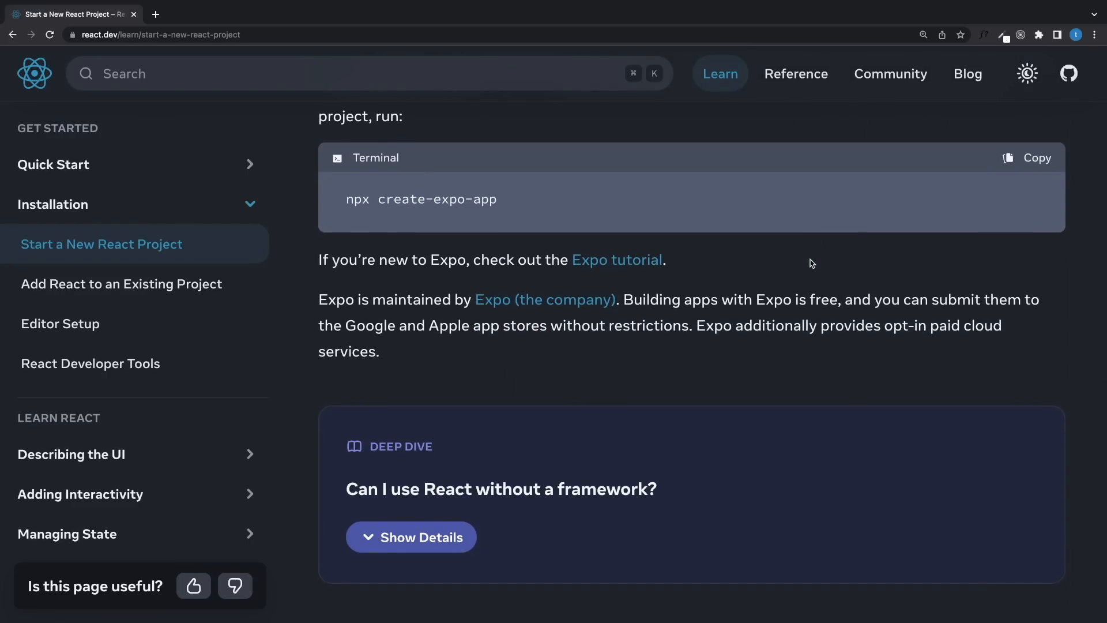
scroll("down", 3)
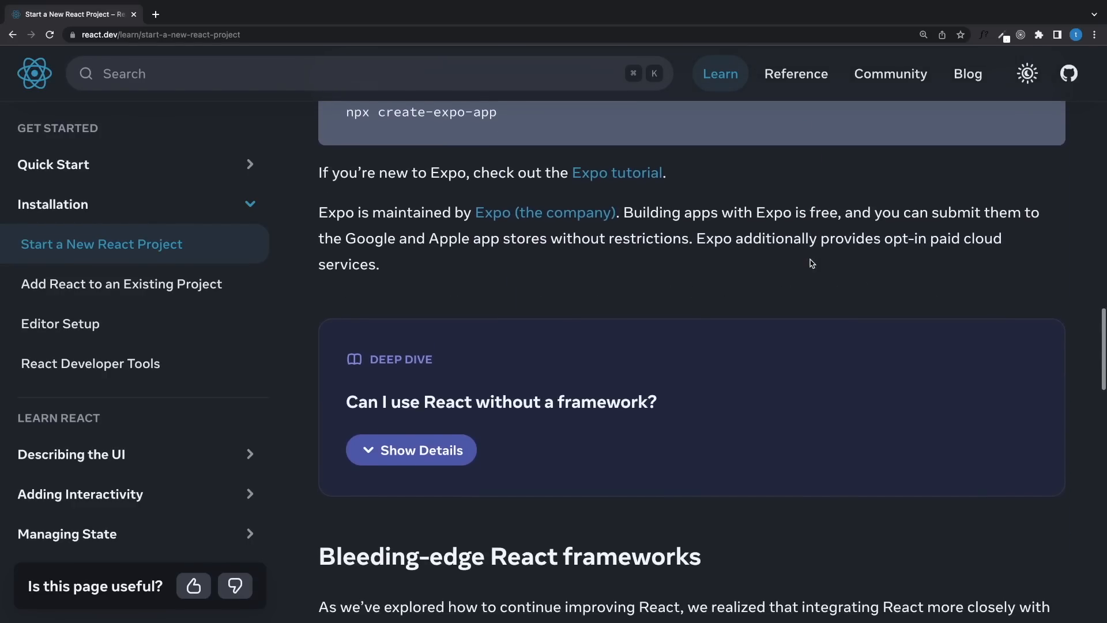
Expand the 'Can I use React without a framework?' deep dive and read down to the Next.js App Router section.
left_click(410, 450)
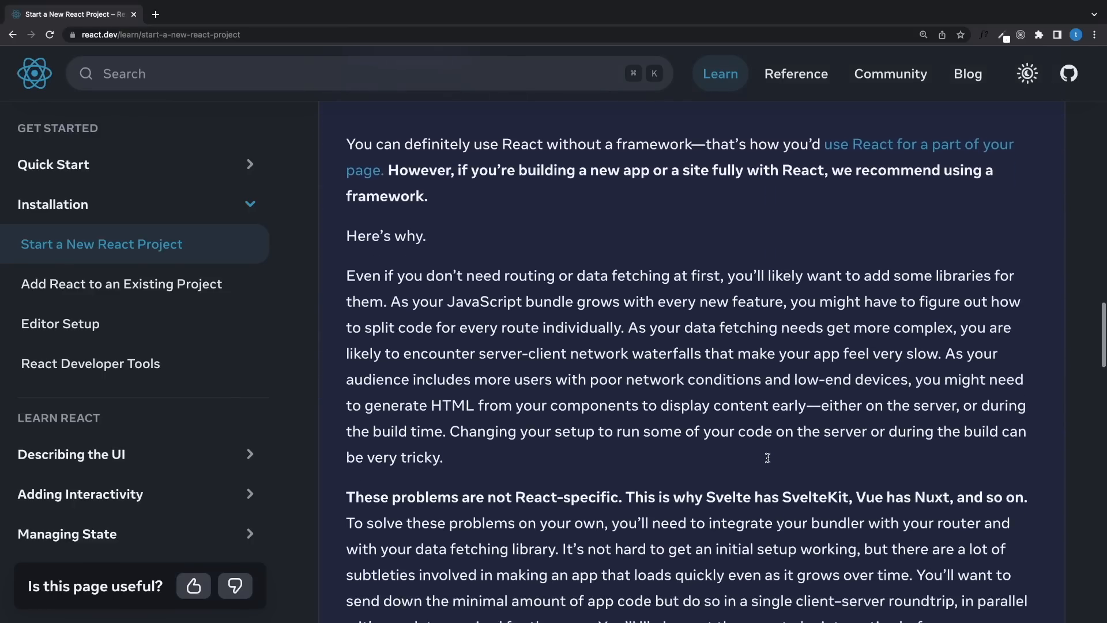
scroll("down", 3)
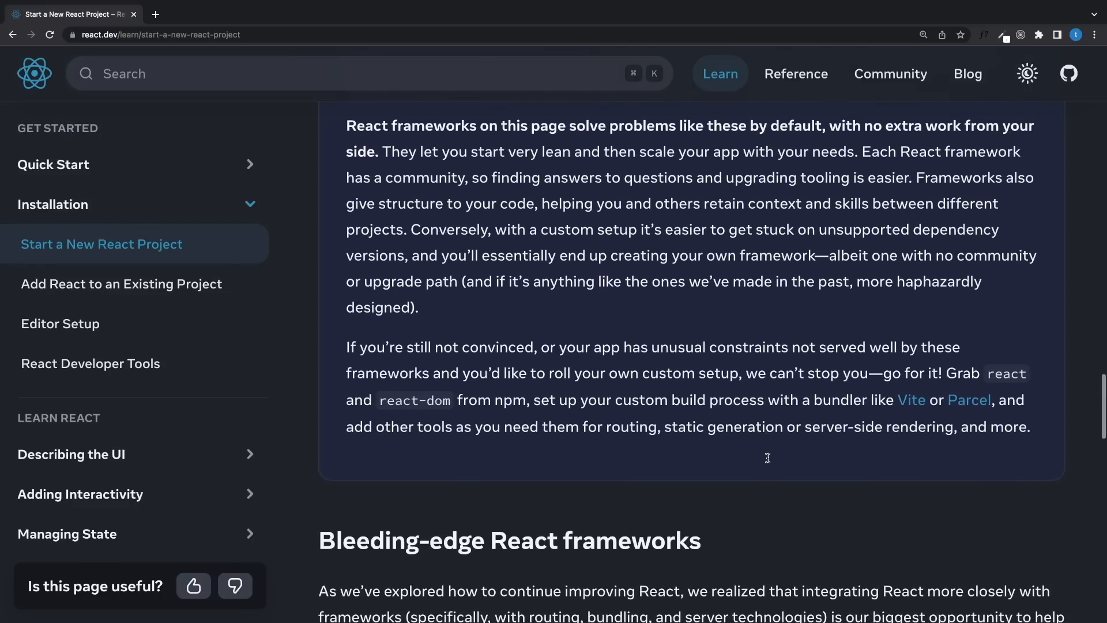
scroll("down", 3)
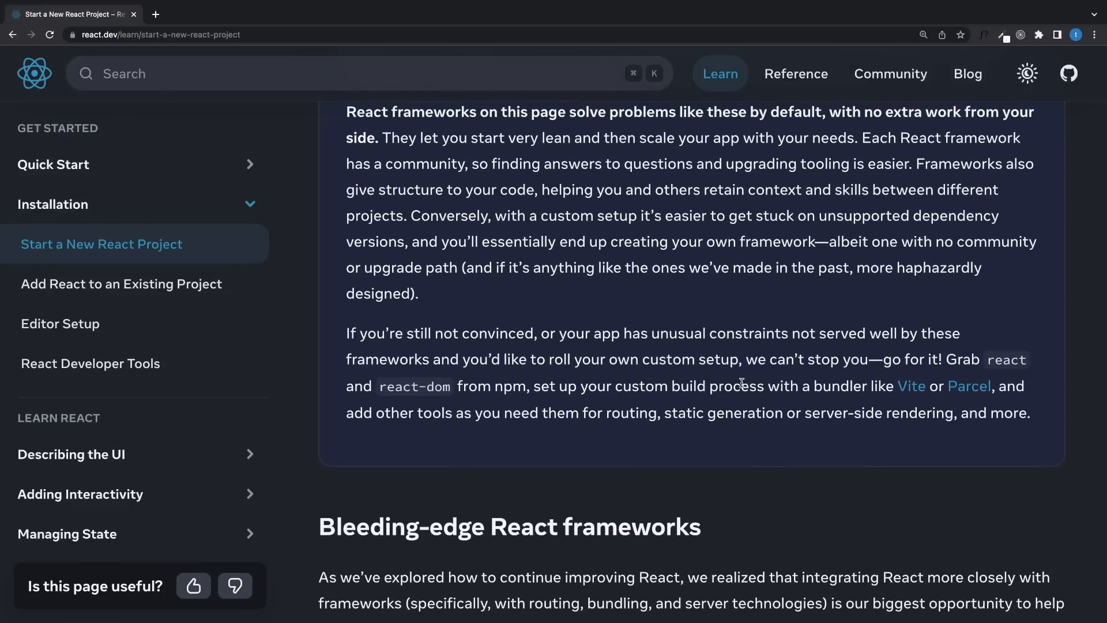
mouse_move(911, 386)
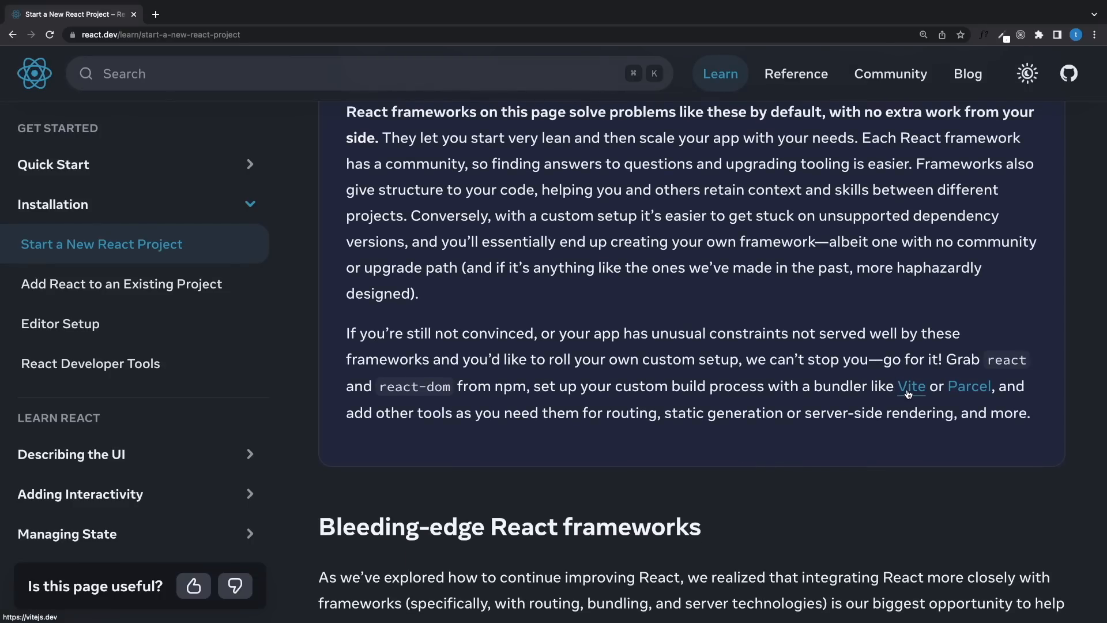
scroll("down", 3)
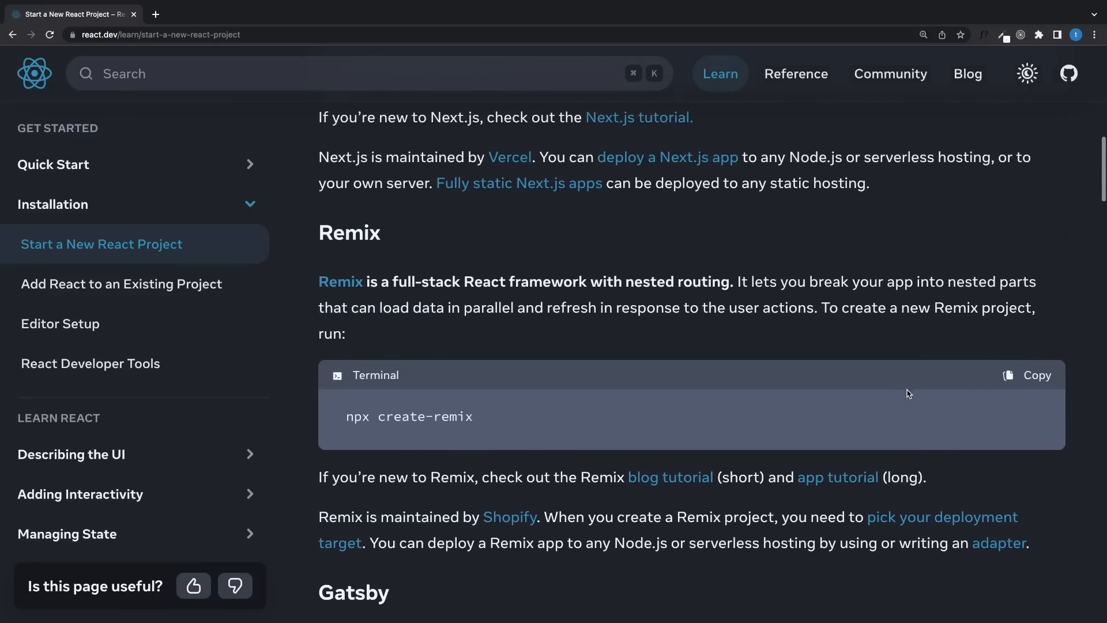
scroll("up", 3)
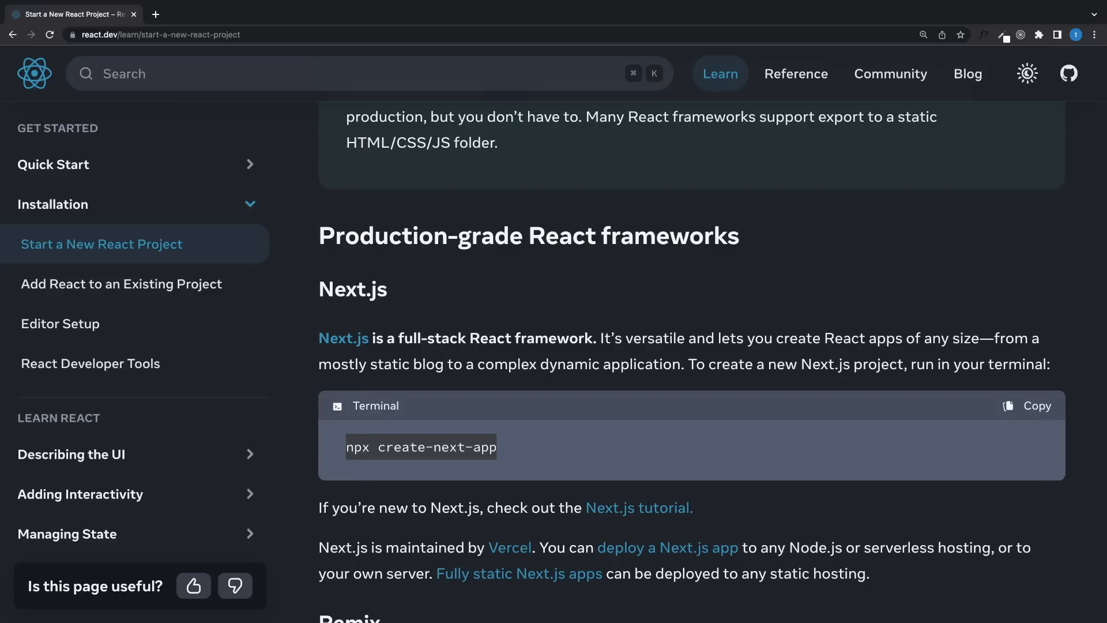
scroll("down", 3)
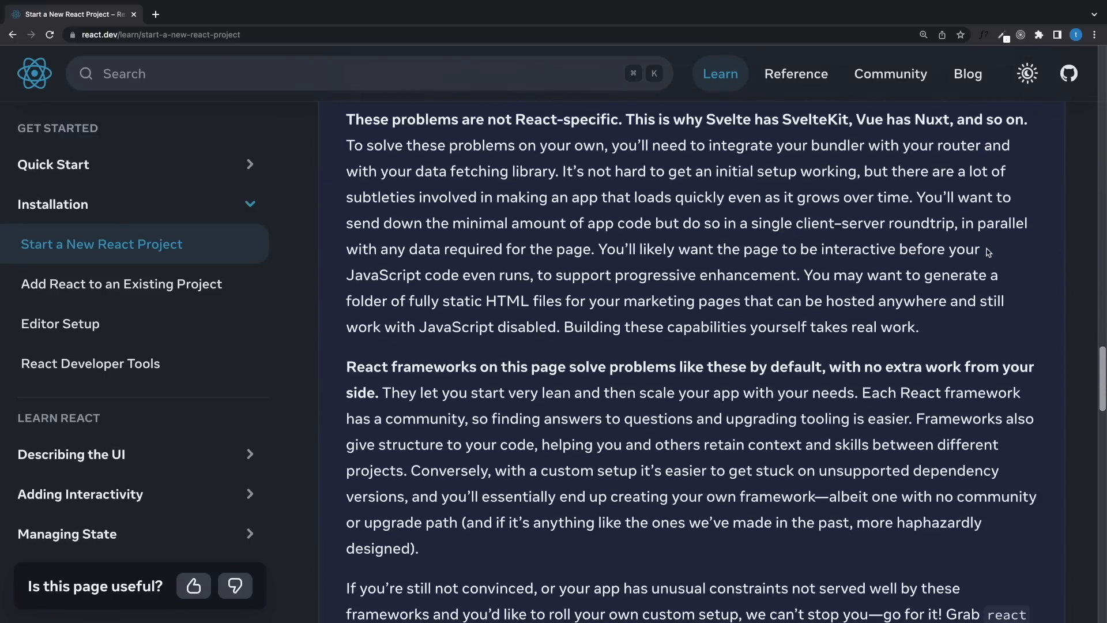
scroll("down", 3)
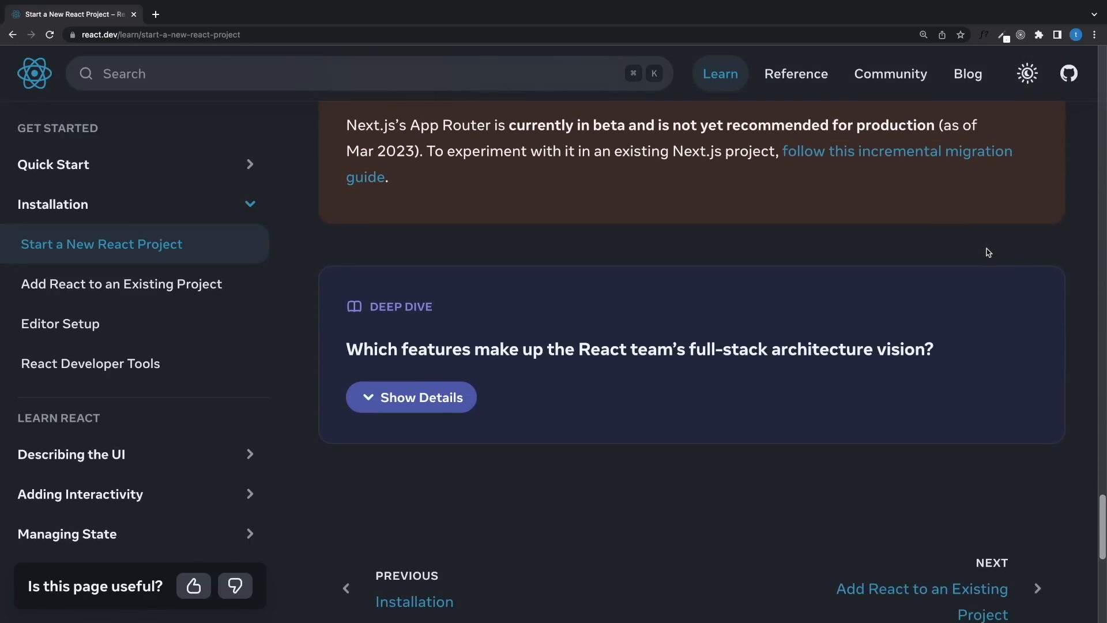
Expand the full-stack architecture vision deep dive and review it.
left_click(411, 397)
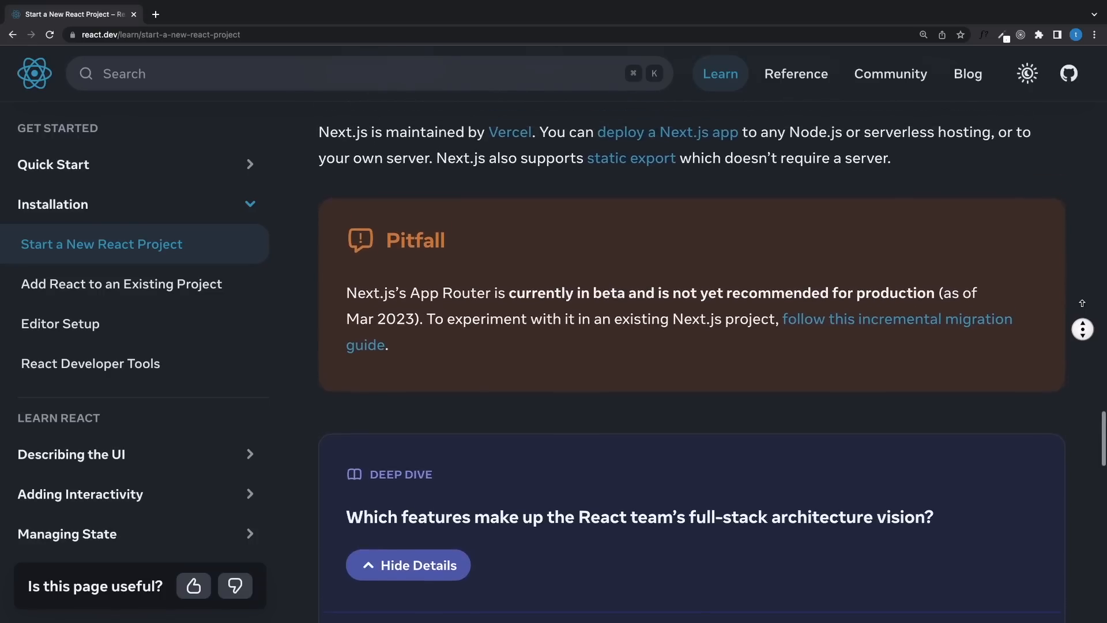
scroll("up", 3)
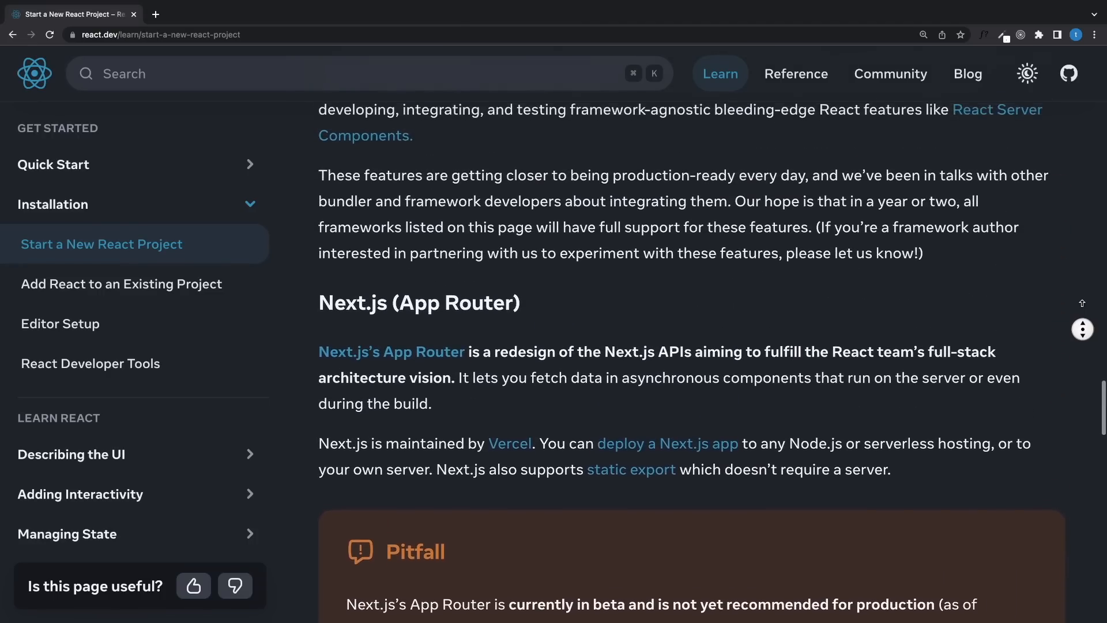
scroll("up", 3)
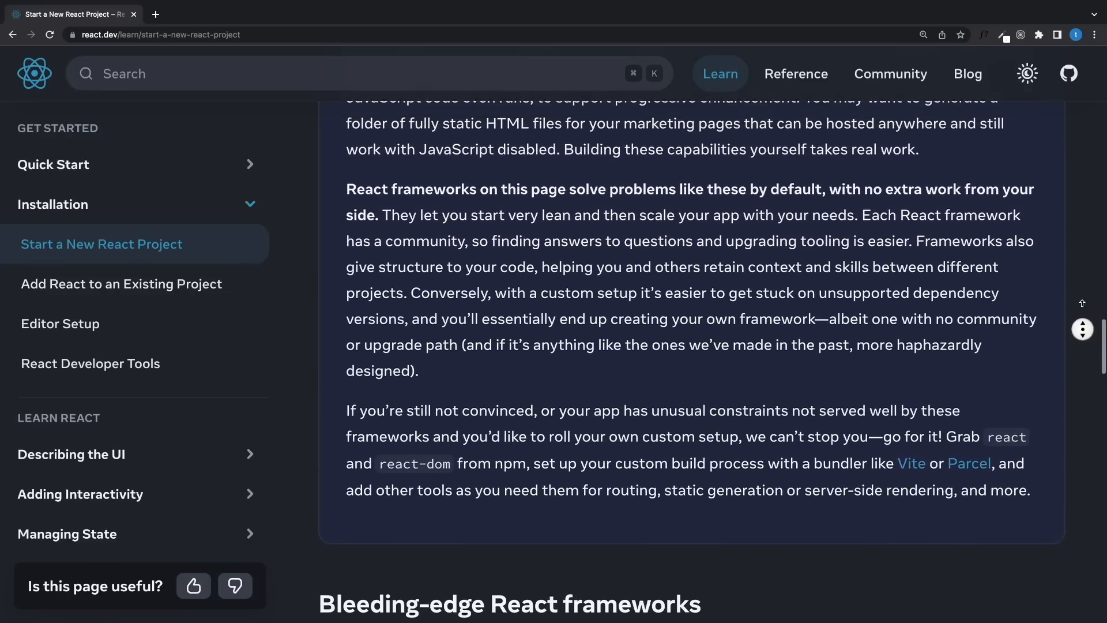
scroll("down", 3)
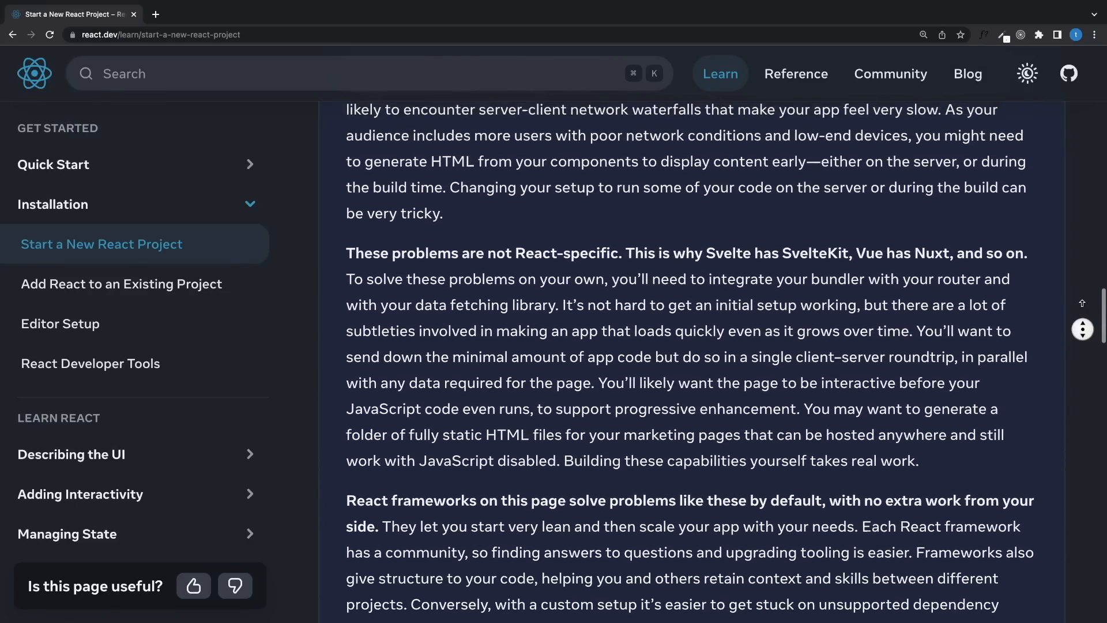
left_click(408, 110)
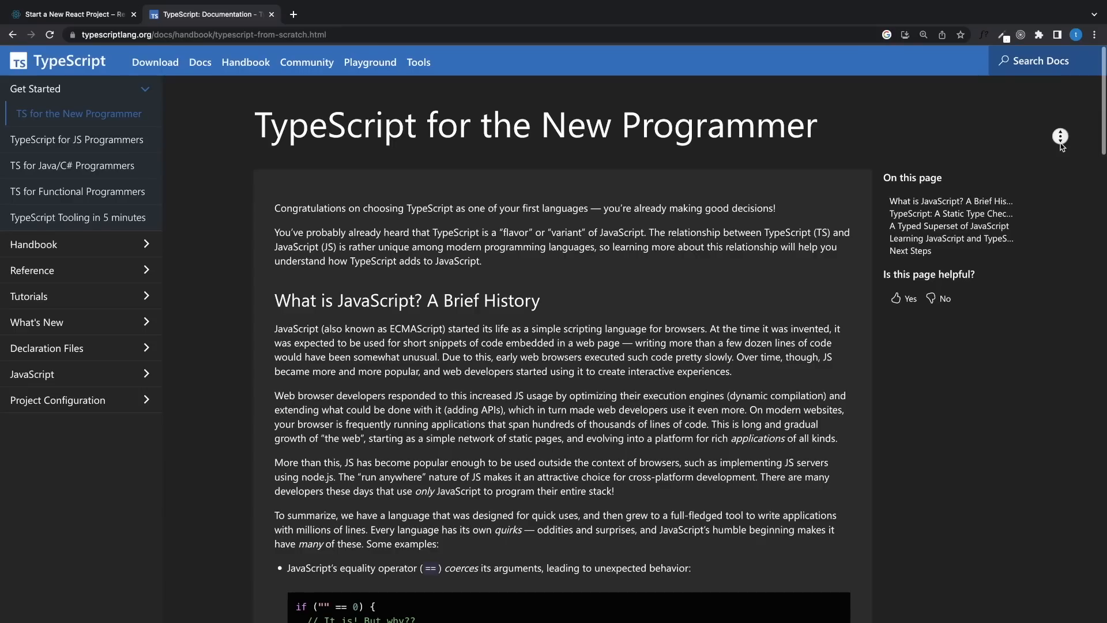
scroll("down", 3)
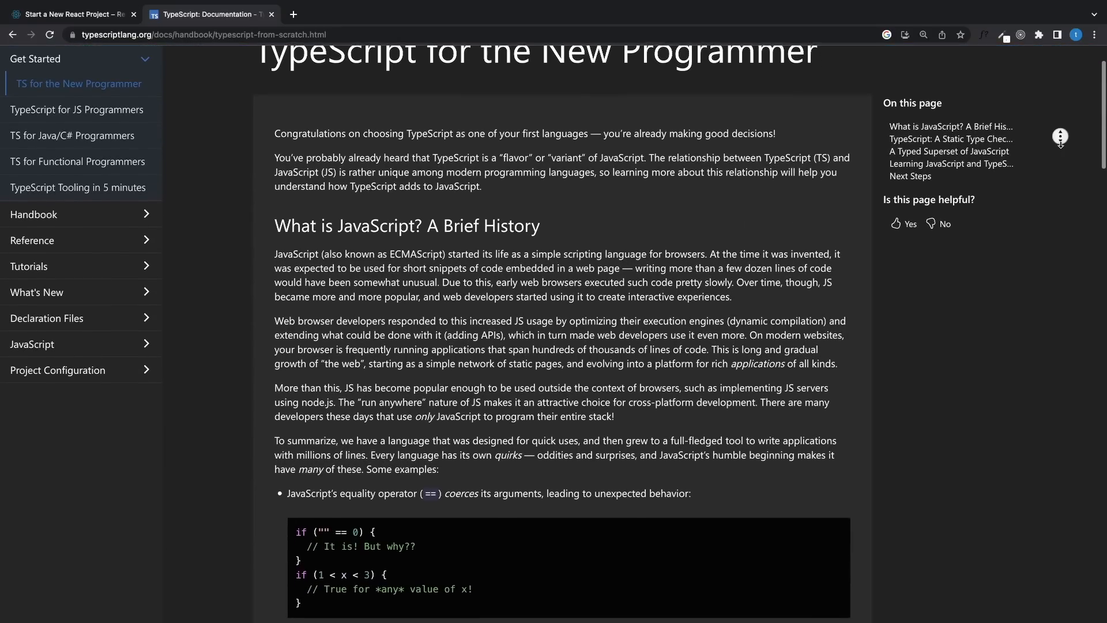
scroll("down", 3)
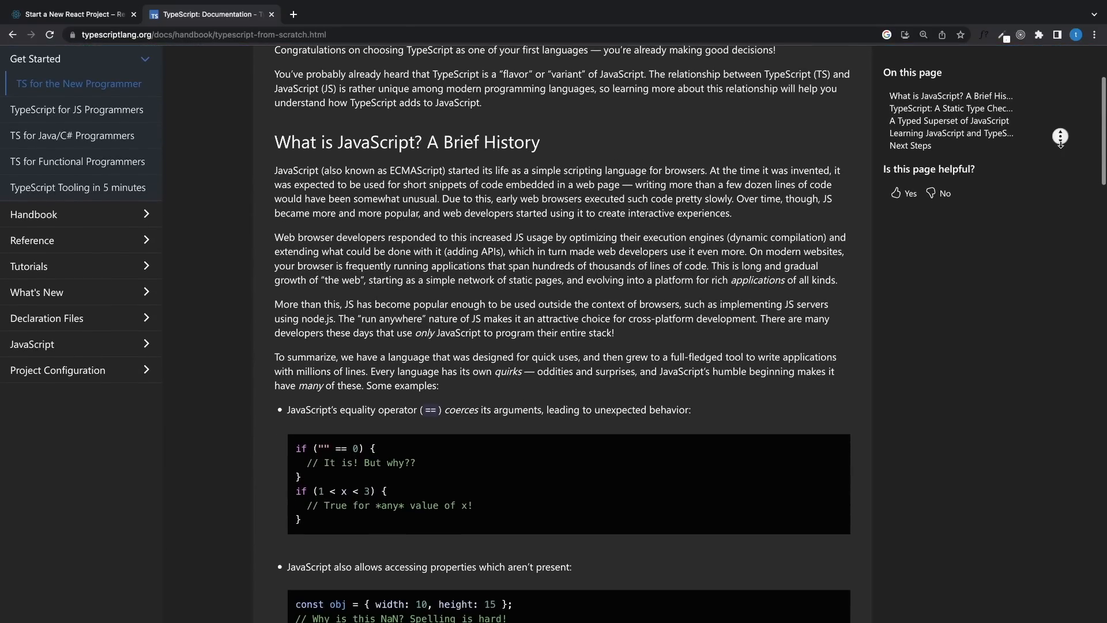
scroll("down", 3)
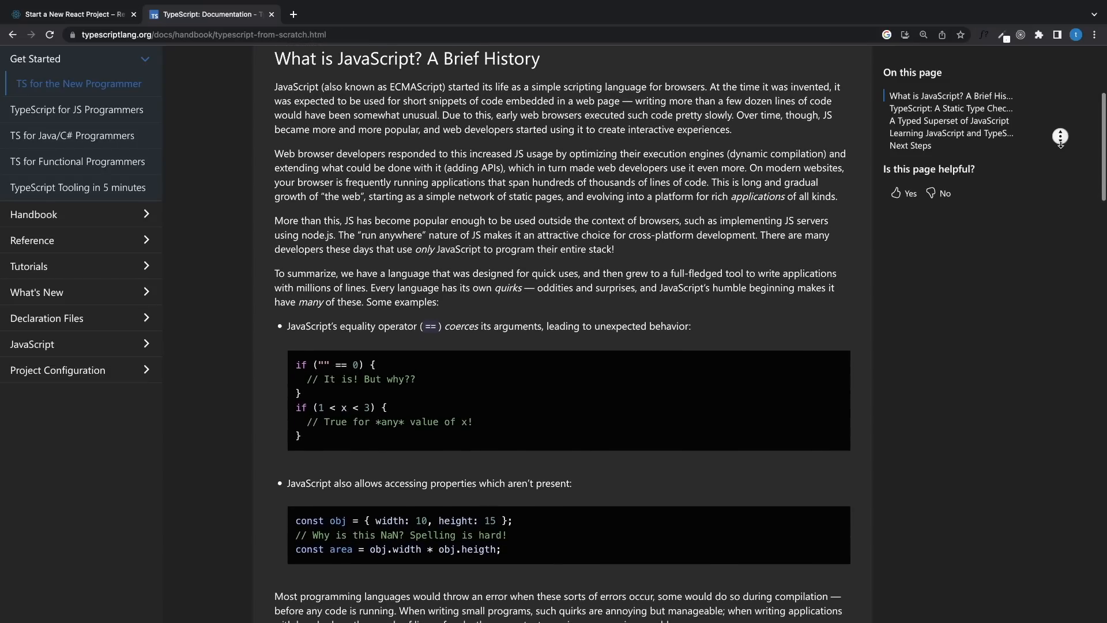
scroll("down", 3)
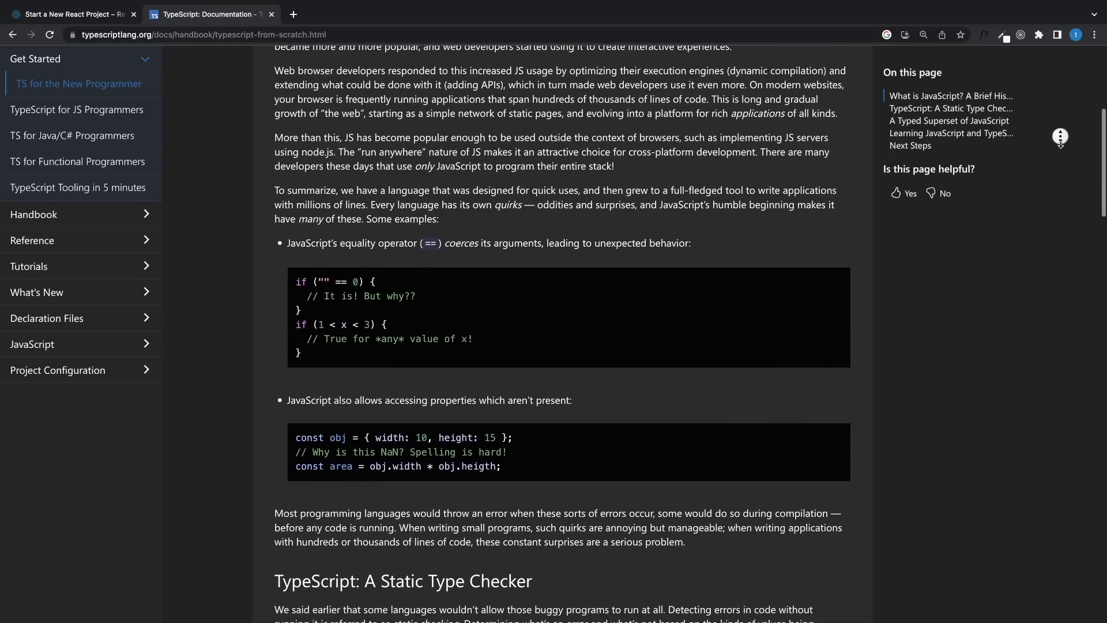
scroll("down", 3)
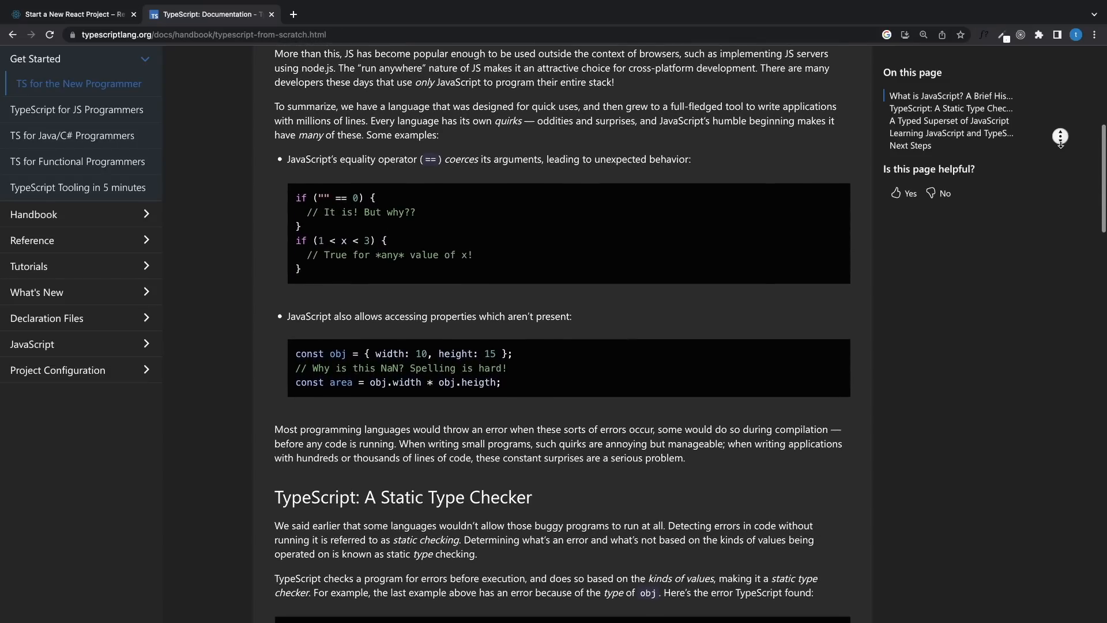
scroll("down", 3)
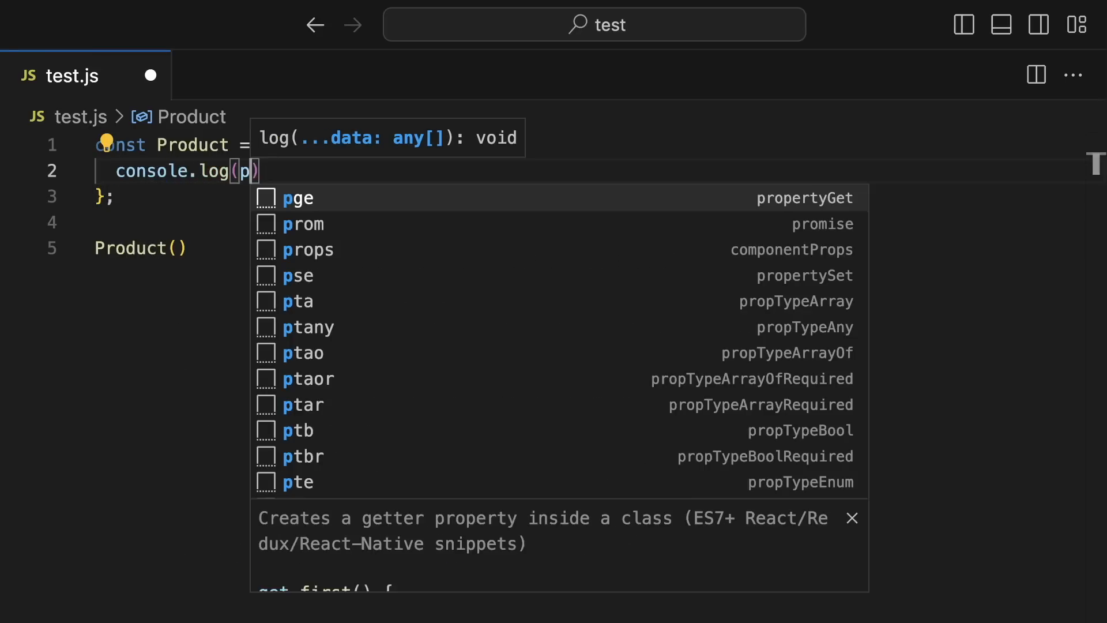
Log props.title in the Product function and begin destructuring {title in its parameters.
type("rops.title")
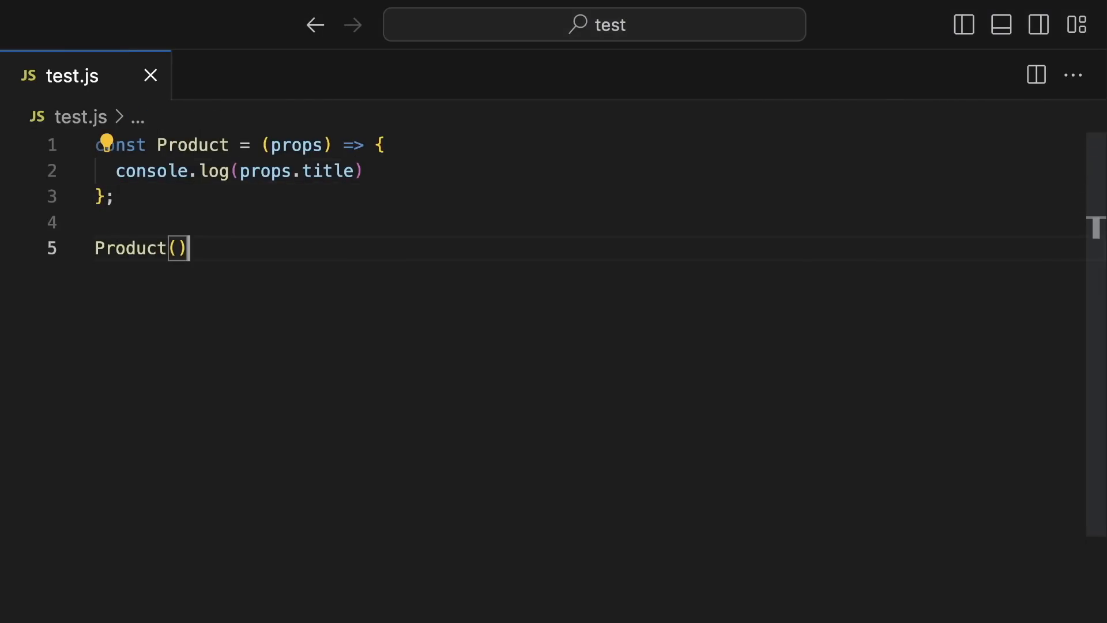
type("{title")
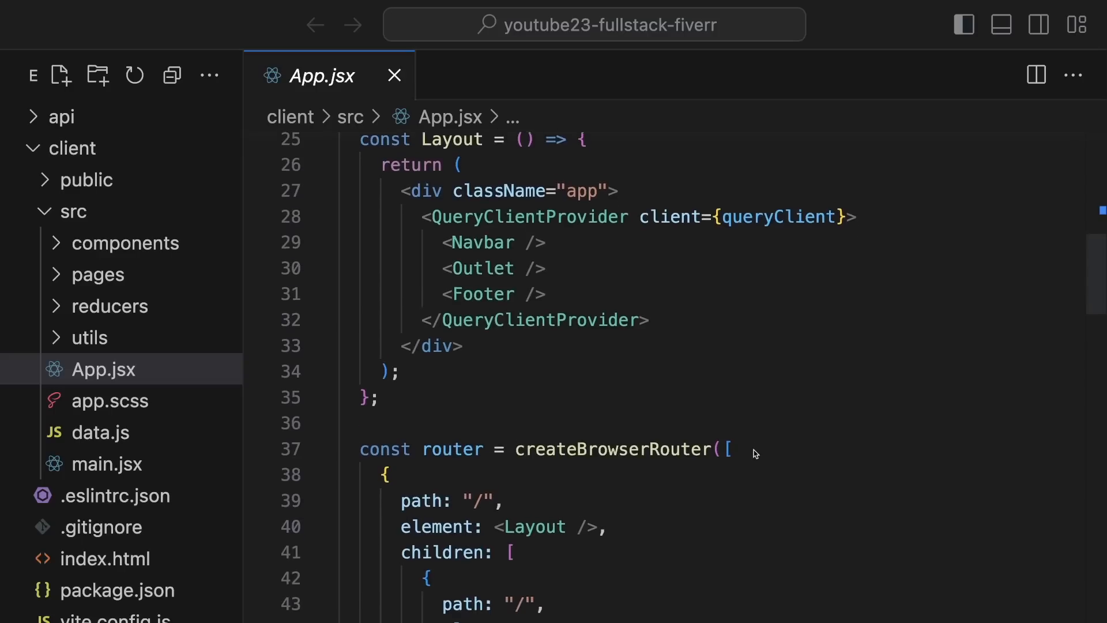
Review the createBrowserRouter routes, then declare Home as lazy(()=>import( in the other App.jsx.
scroll("down", 3)
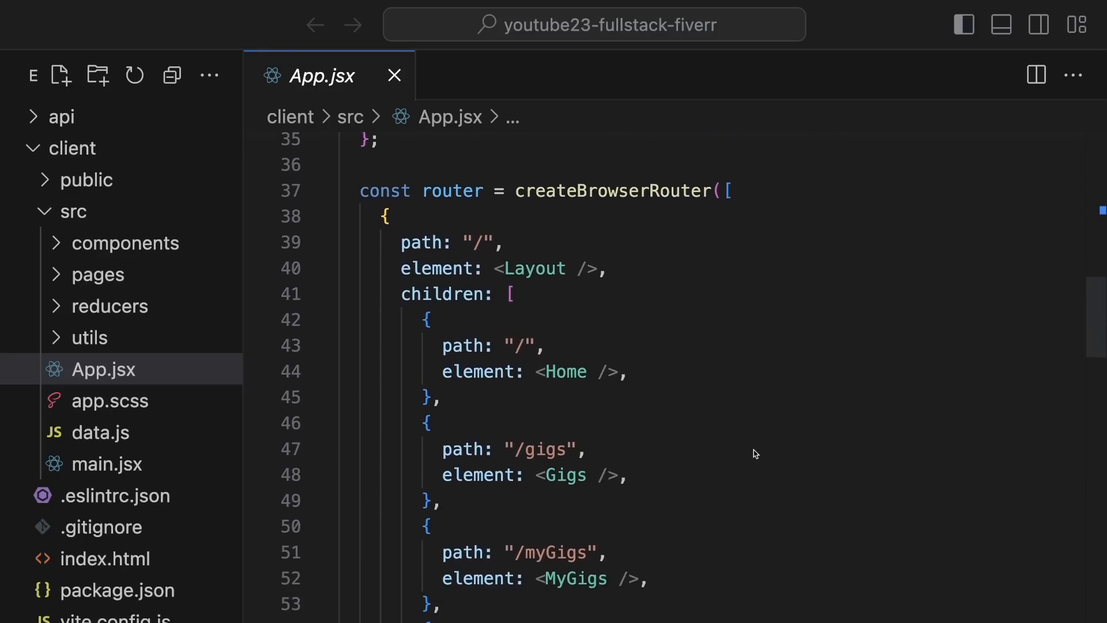
scroll("down", 3)
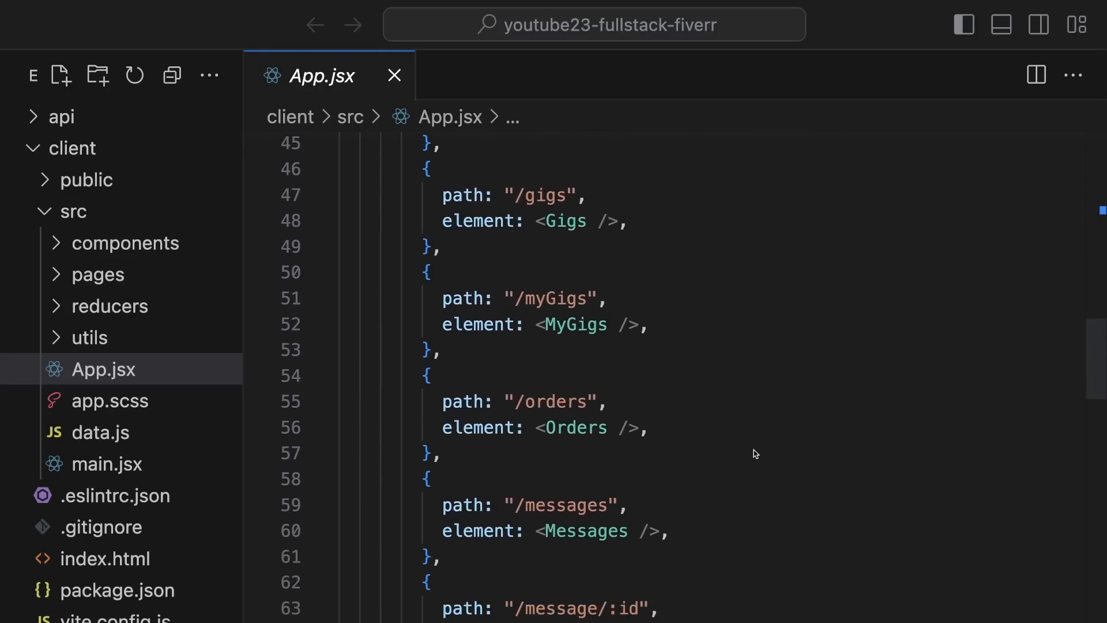
scroll("down", 3)
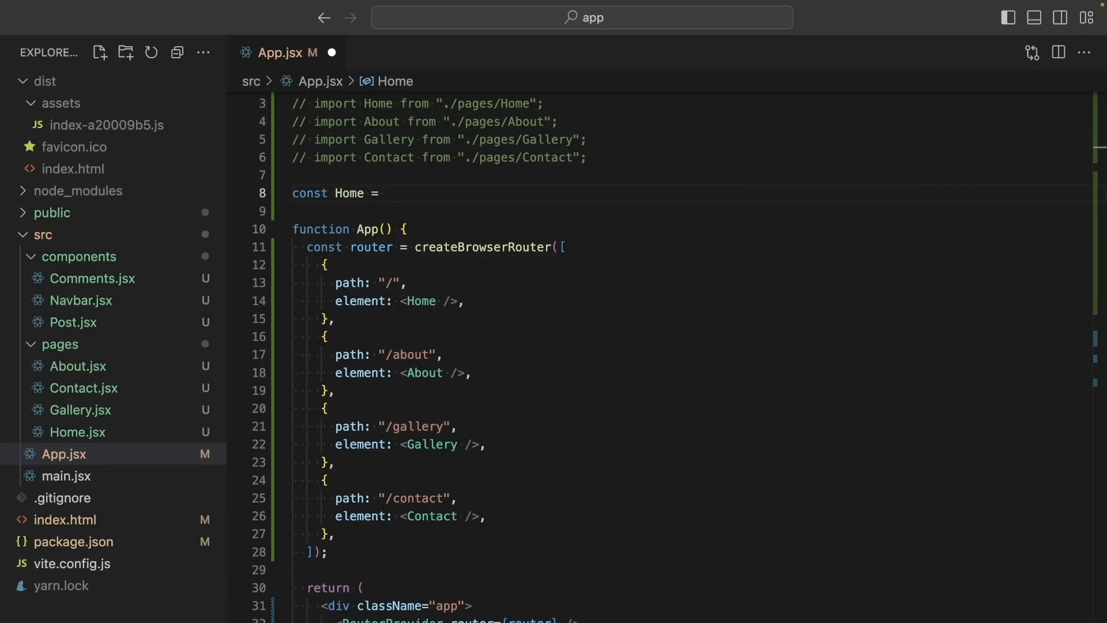
type("lazy(()=>import()")
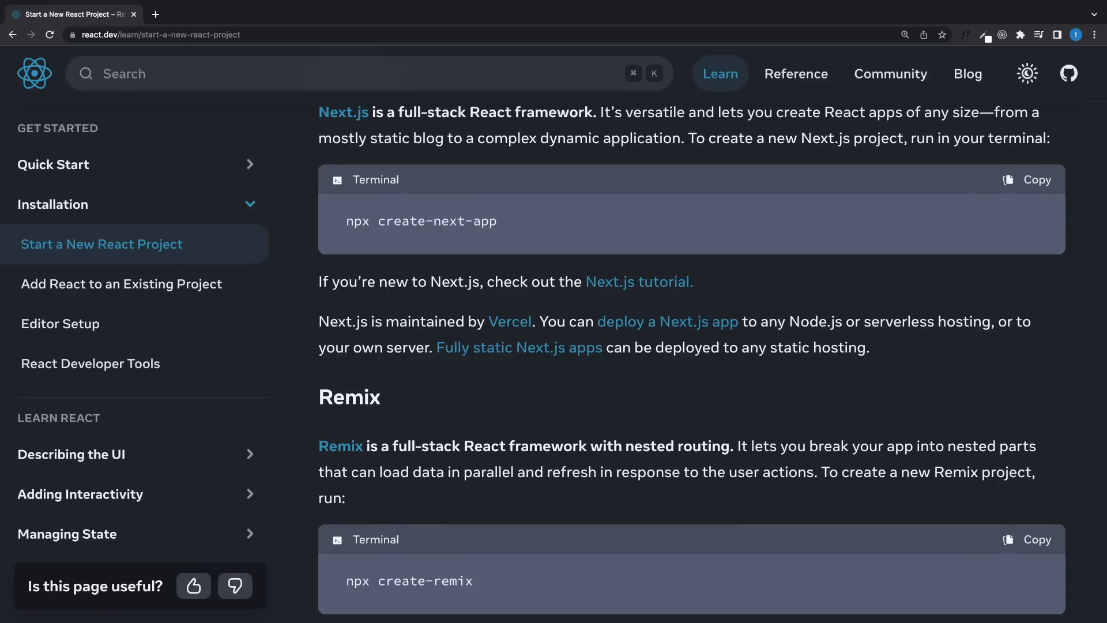
mouse_move(583, 405)
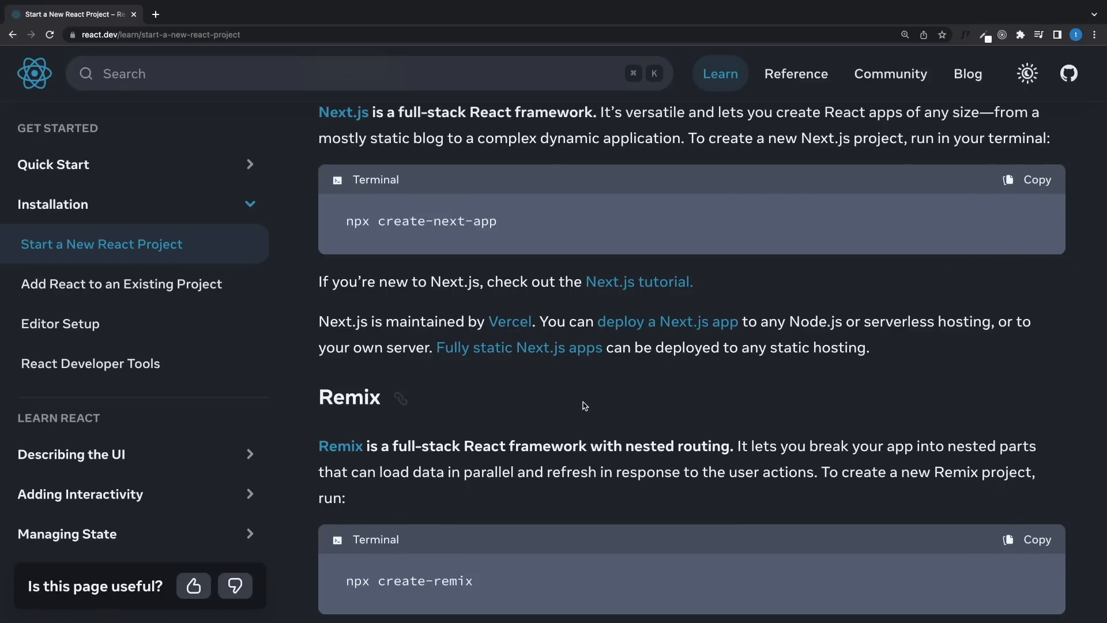
scroll("up", 3)
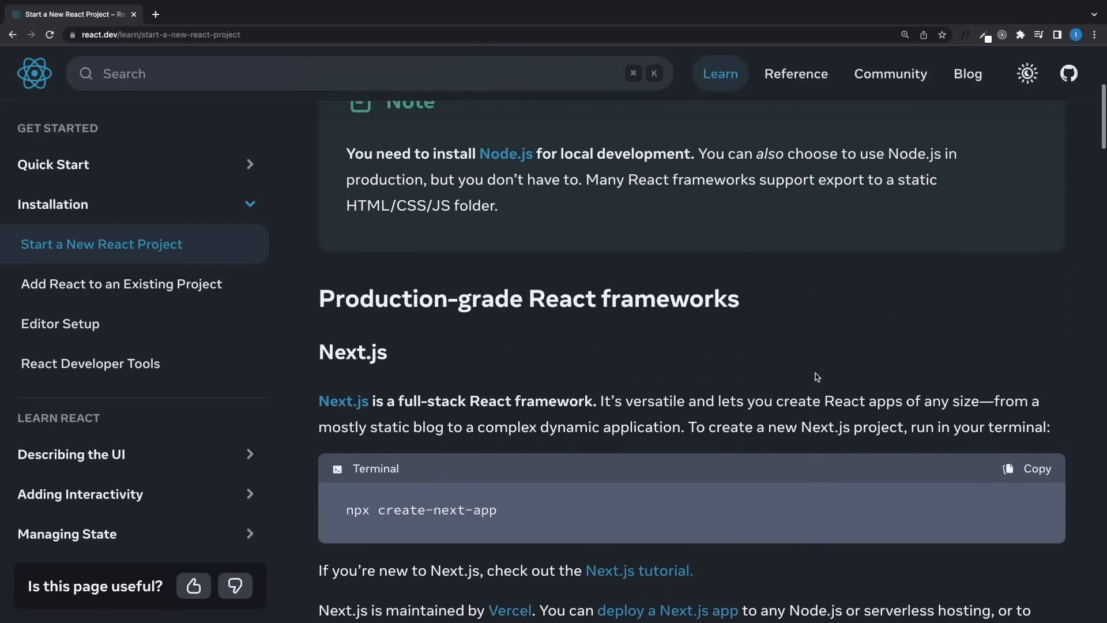
scroll("down", 3)
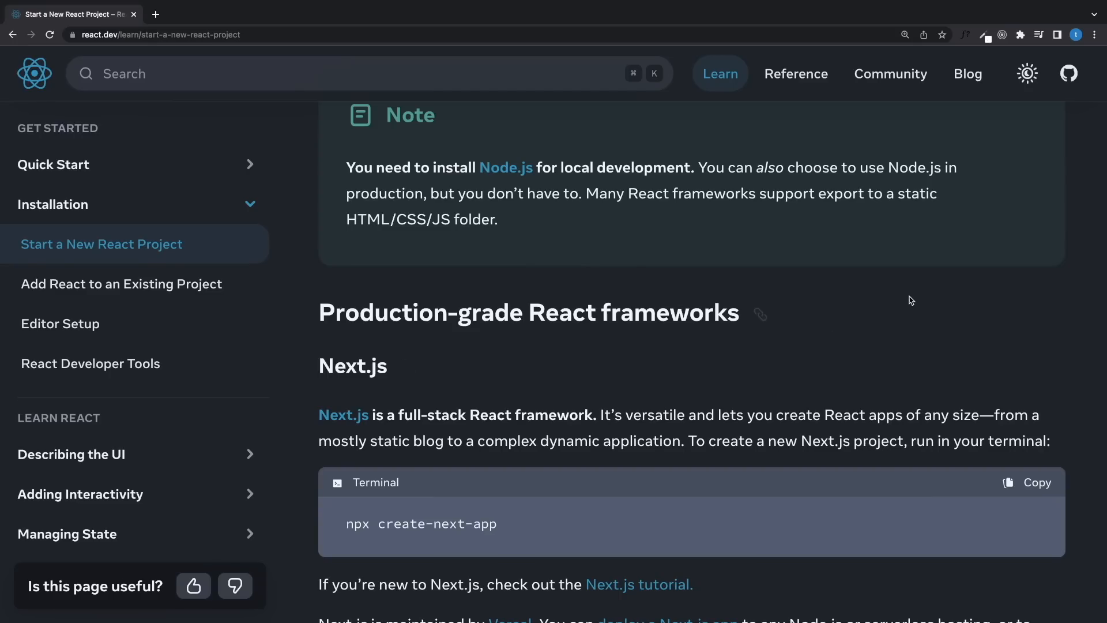
mouse_move(120, 164)
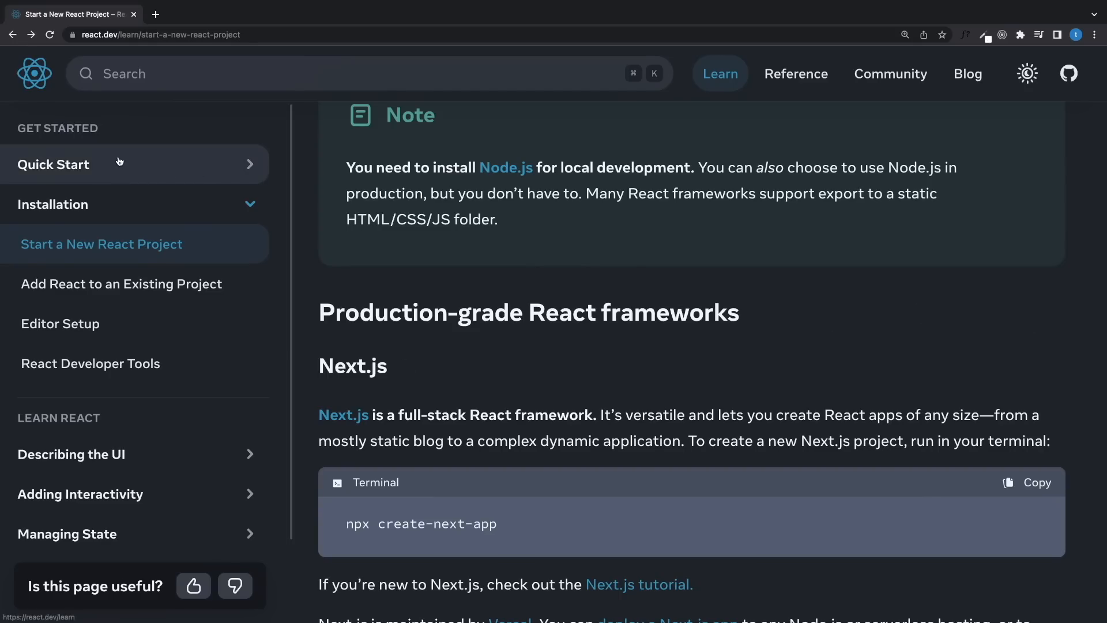
left_click(53, 165)
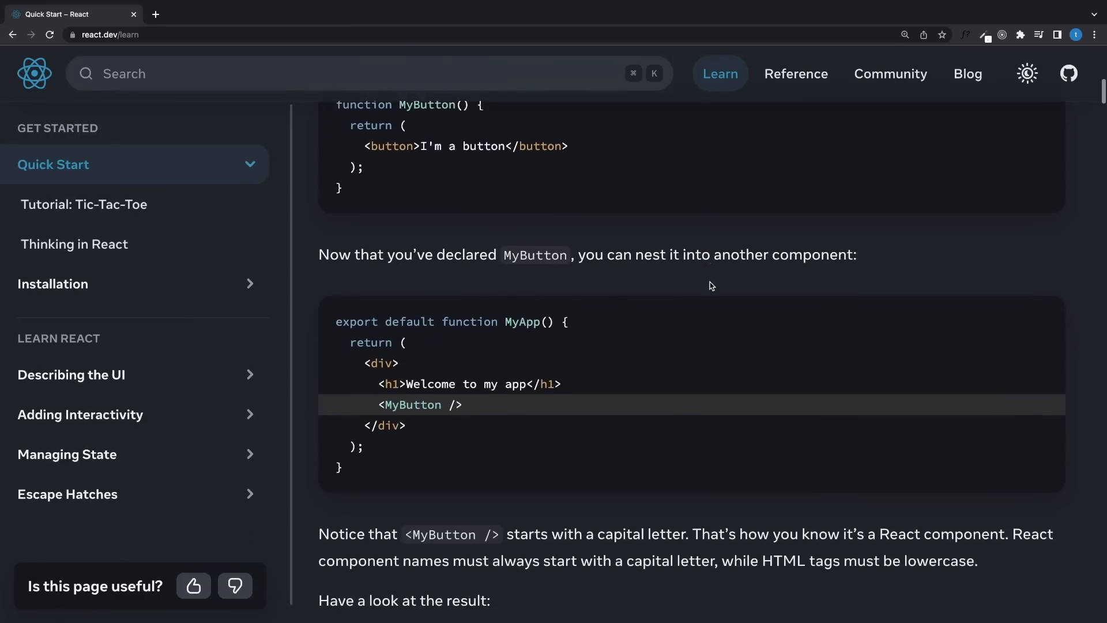
scroll("down", 3)
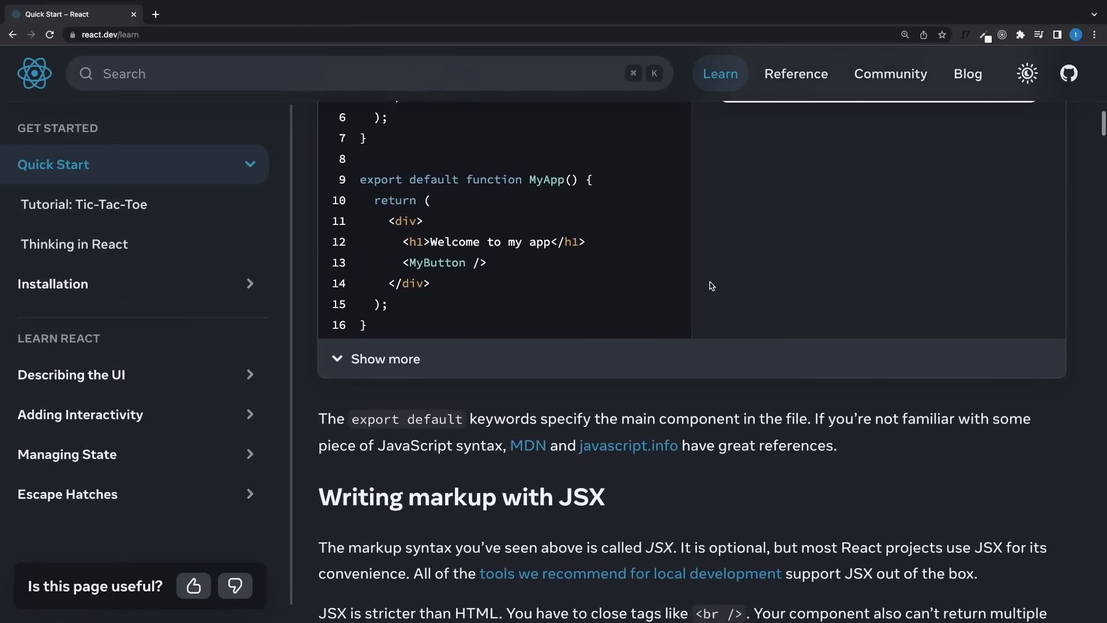
scroll("down", 3)
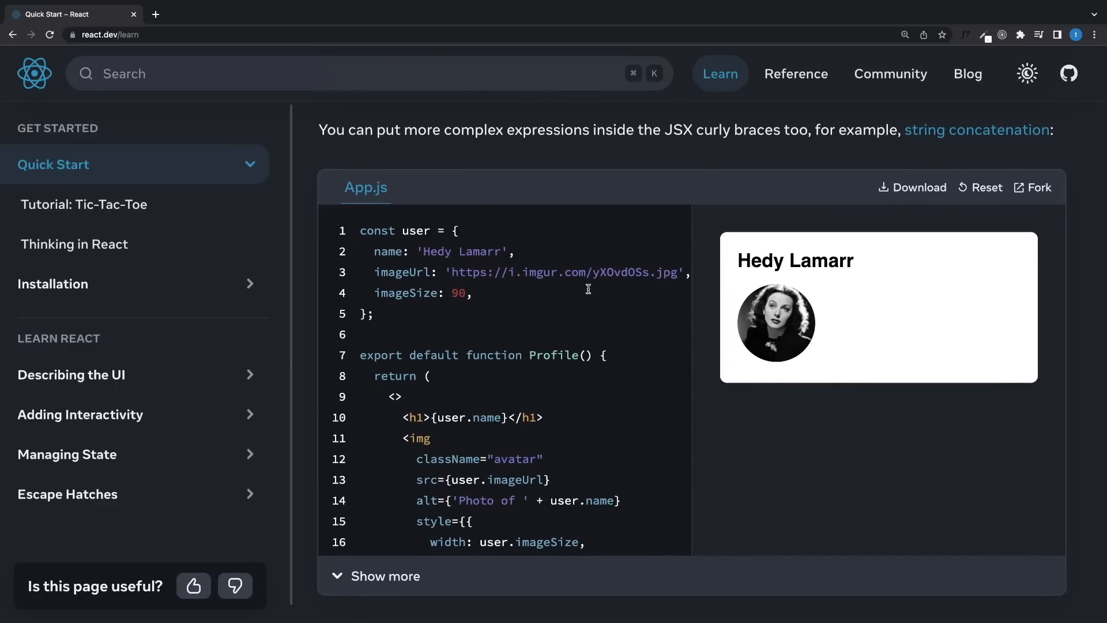
left_click(52, 284)
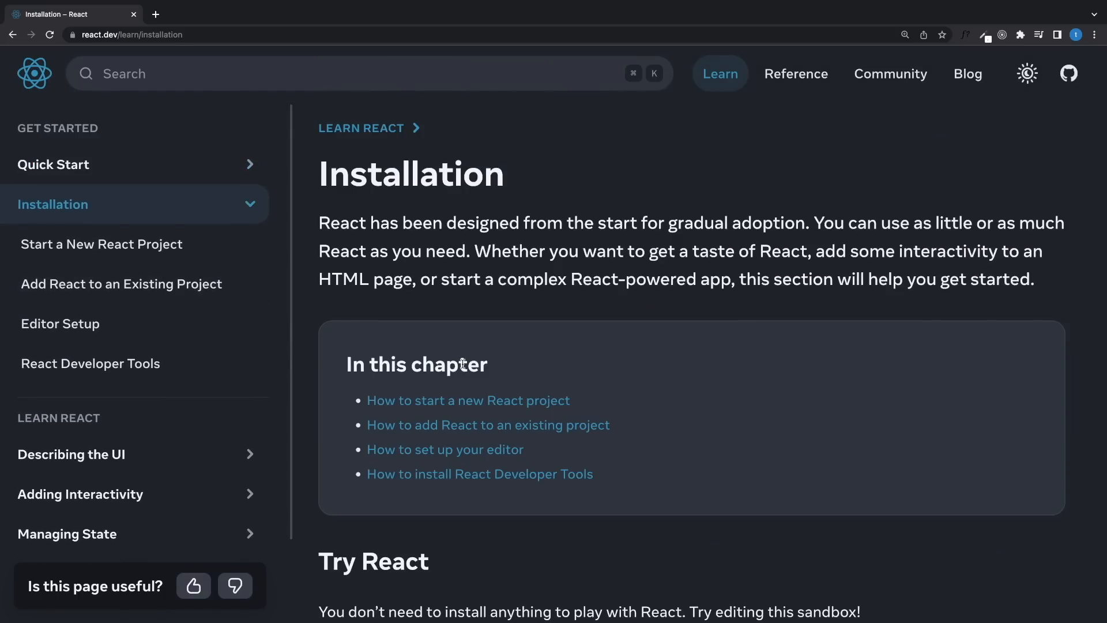
left_click(101, 243)
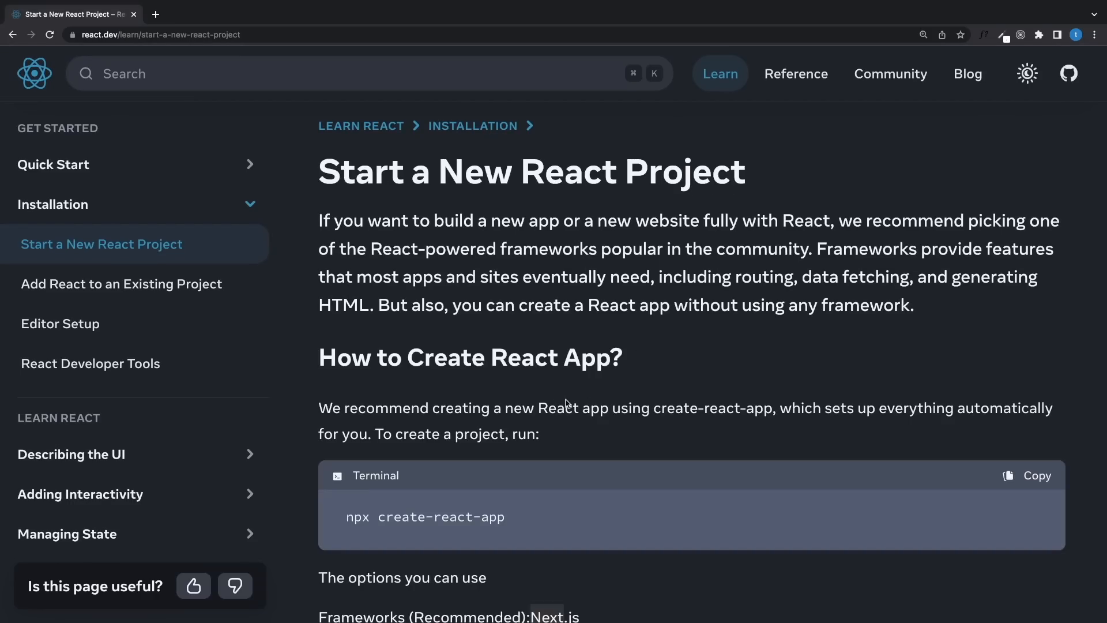
mouse_move(797, 404)
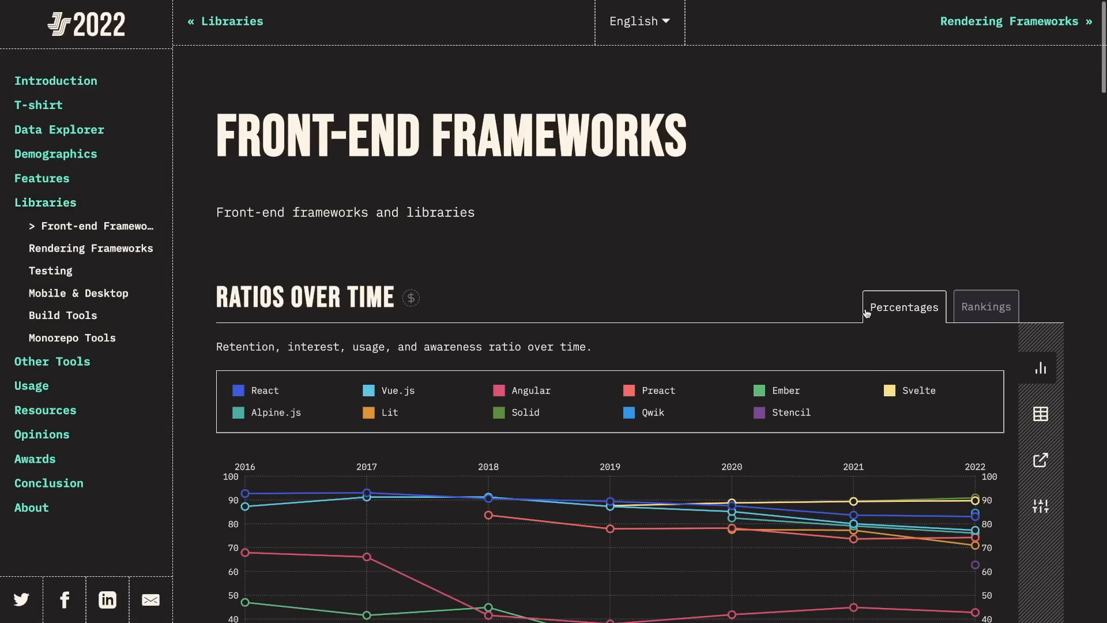
Switch the front-end frameworks Ratios Over Time chart to usage rankings, with React leading at 82%.
scroll("down", 3)
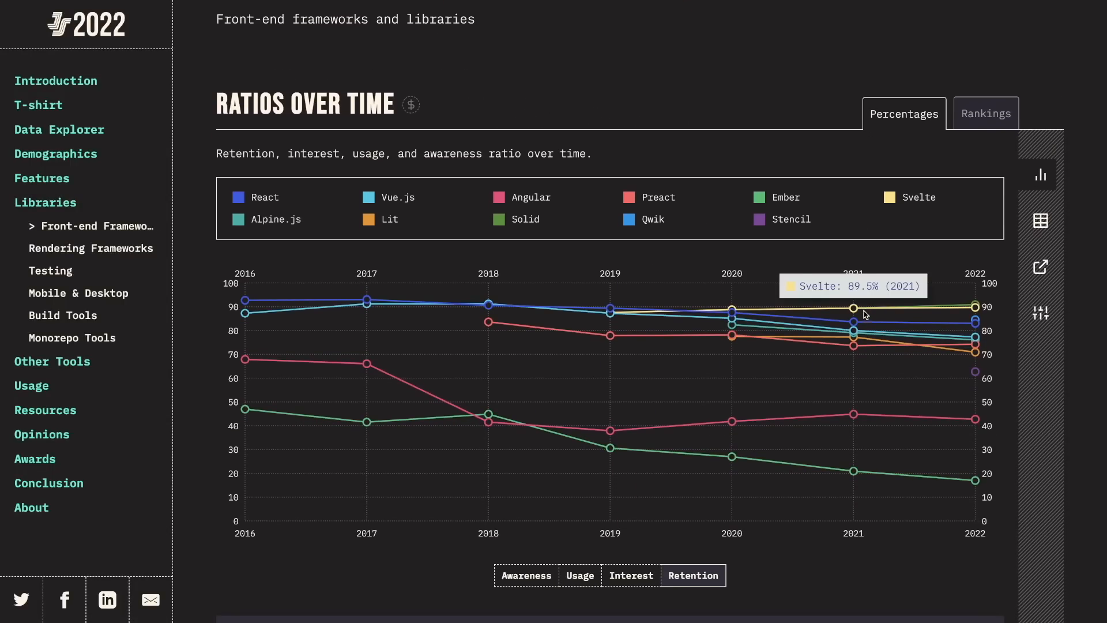
left_click(579, 575)
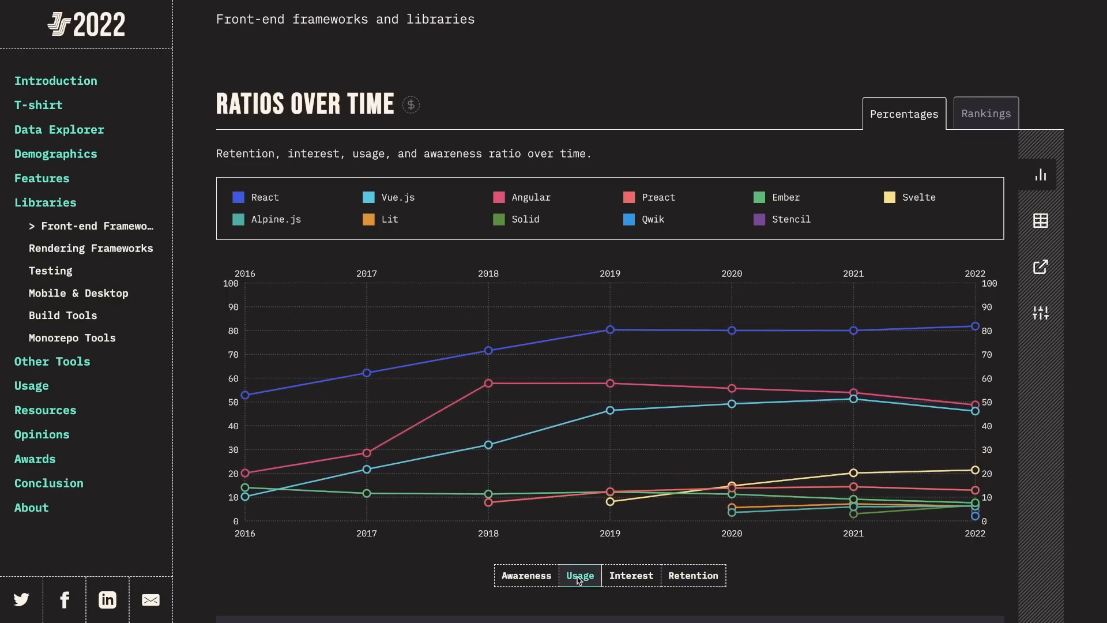
left_click(693, 574)
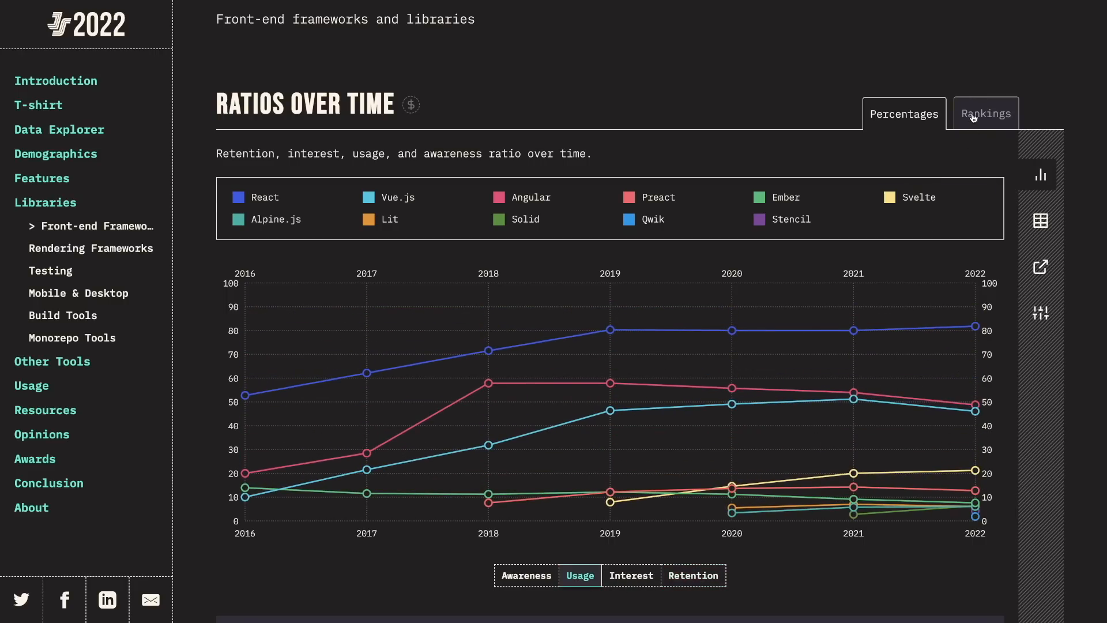
left_click(984, 113)
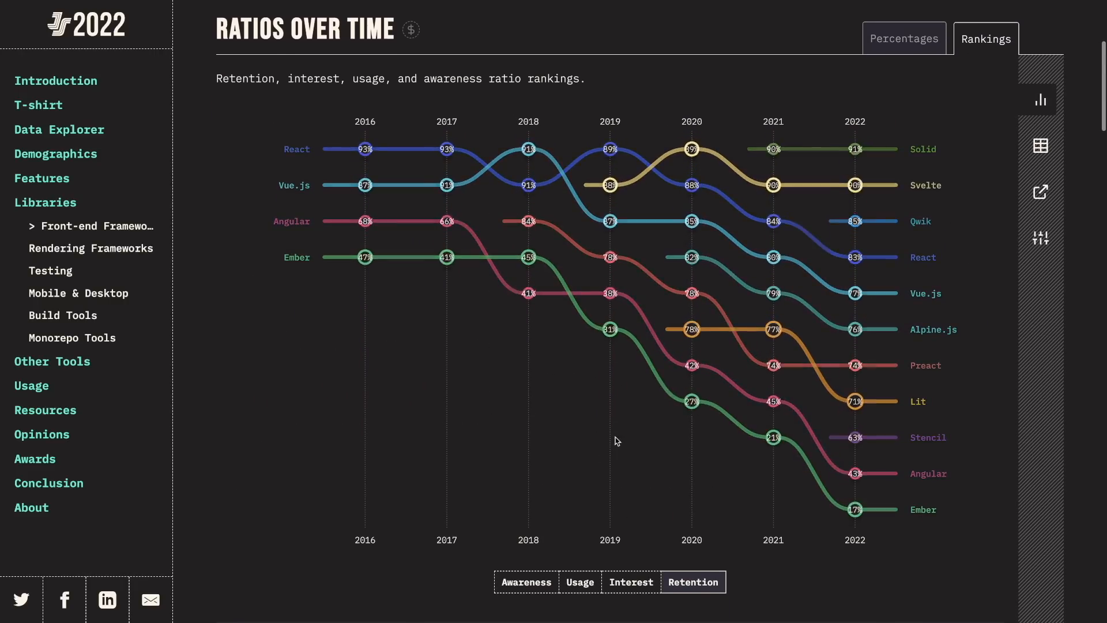
left_click(579, 581)
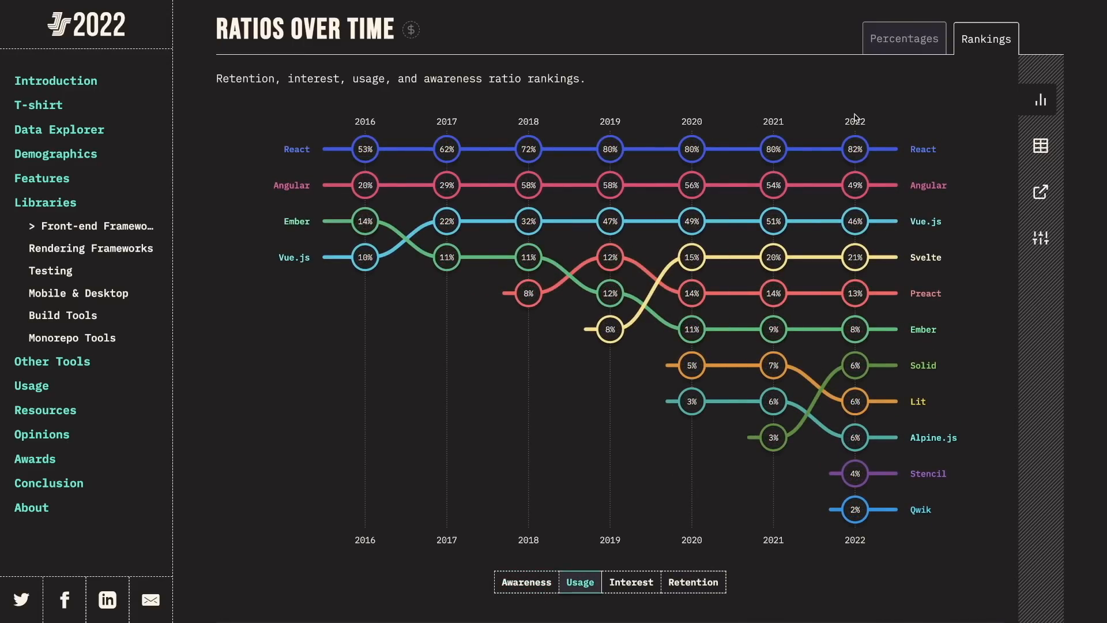
mouse_move(911, 149)
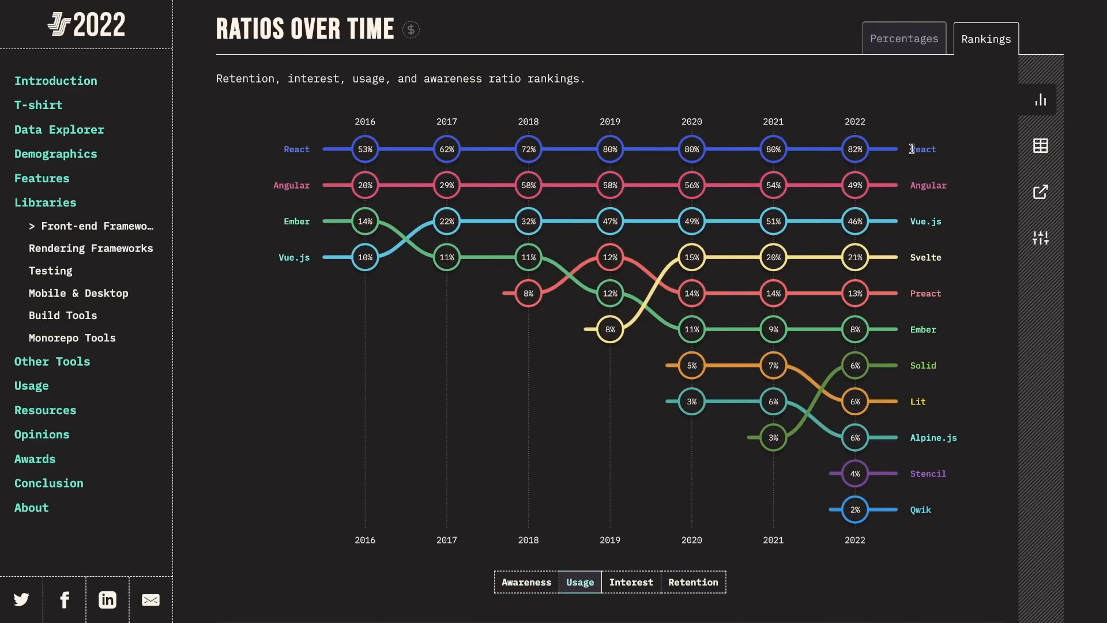
mouse_move(932, 152)
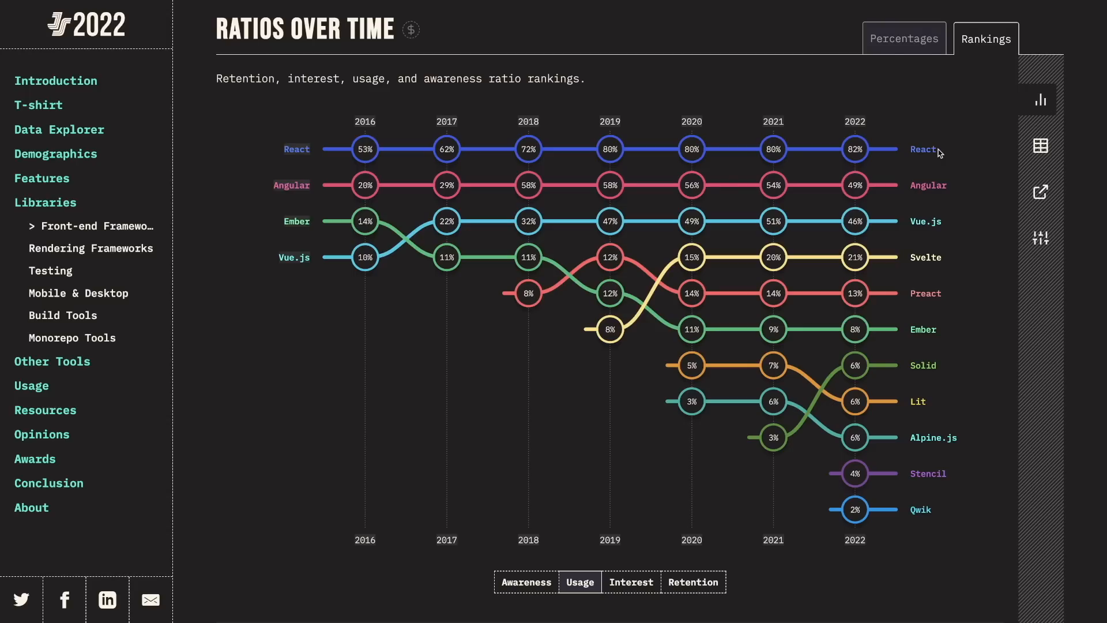
mouse_move(939, 153)
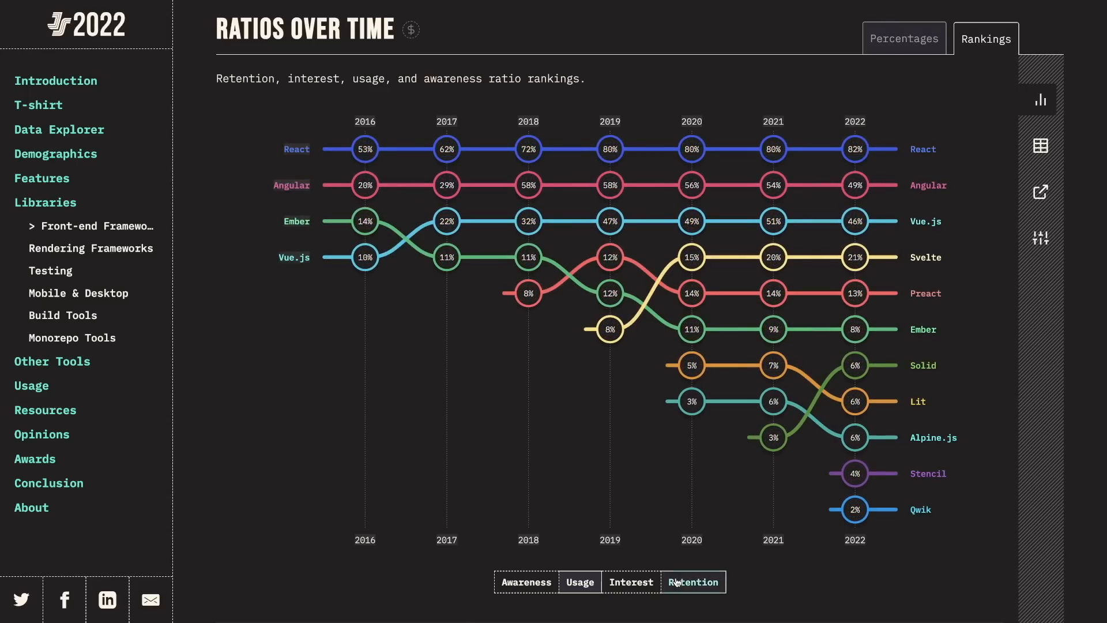
Toggle the front-end framework rankings between retention and usage to compare them.
left_click(692, 581)
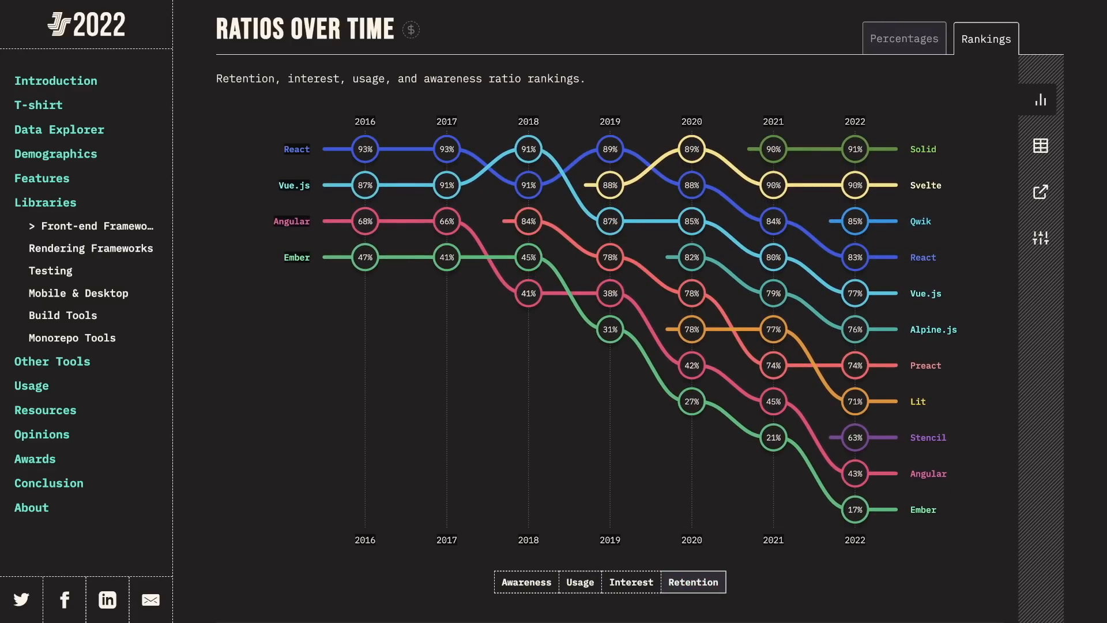
left_click(693, 582)
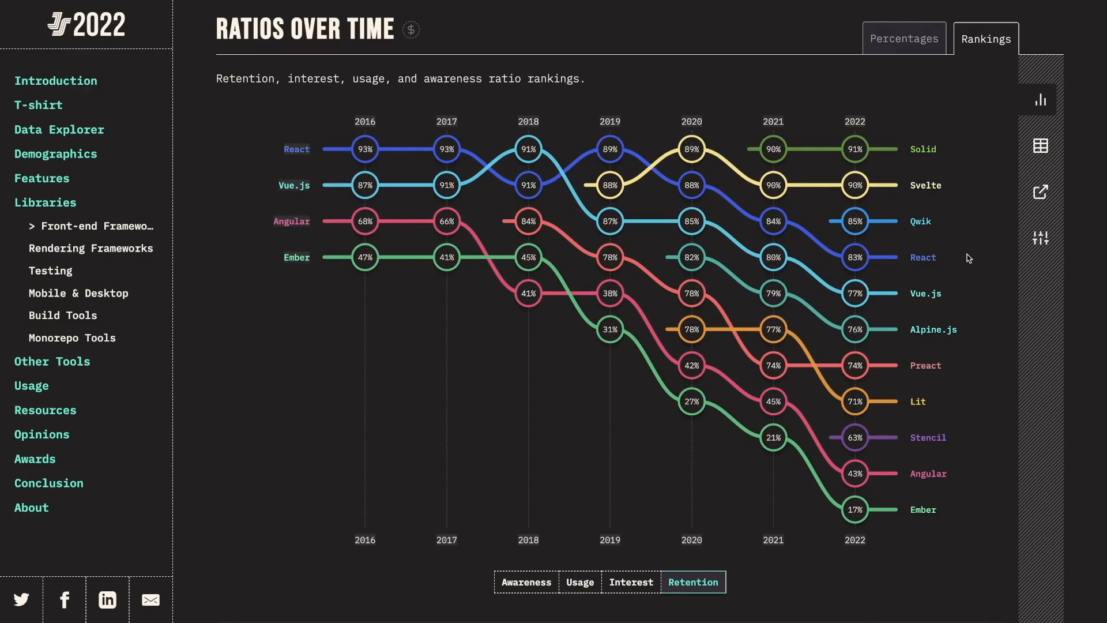
mouse_move(920, 221)
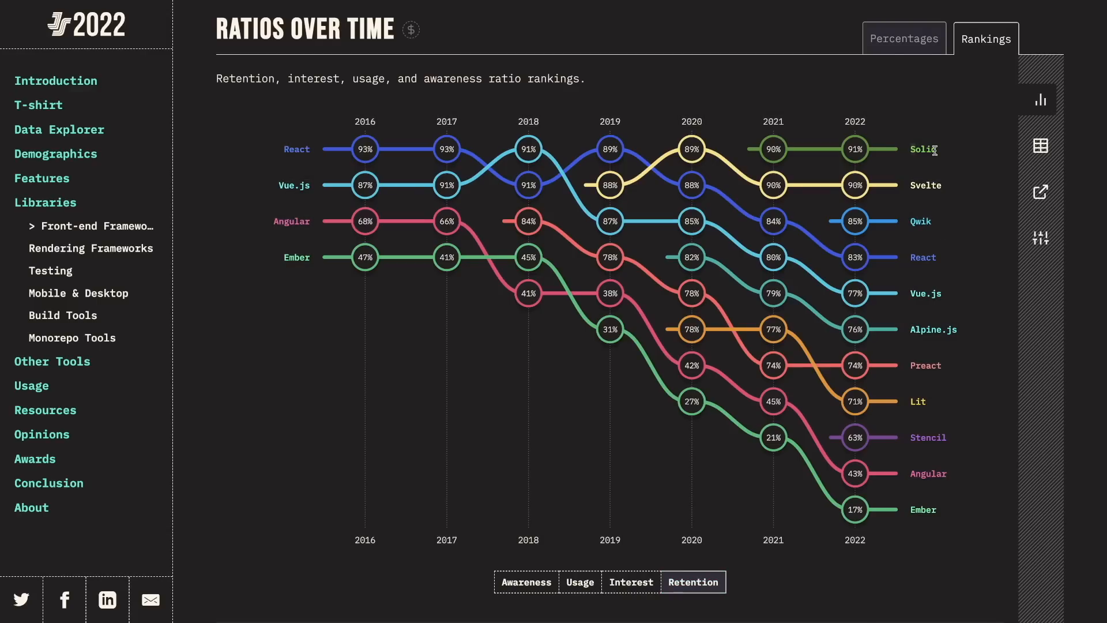
mouse_move(855, 293)
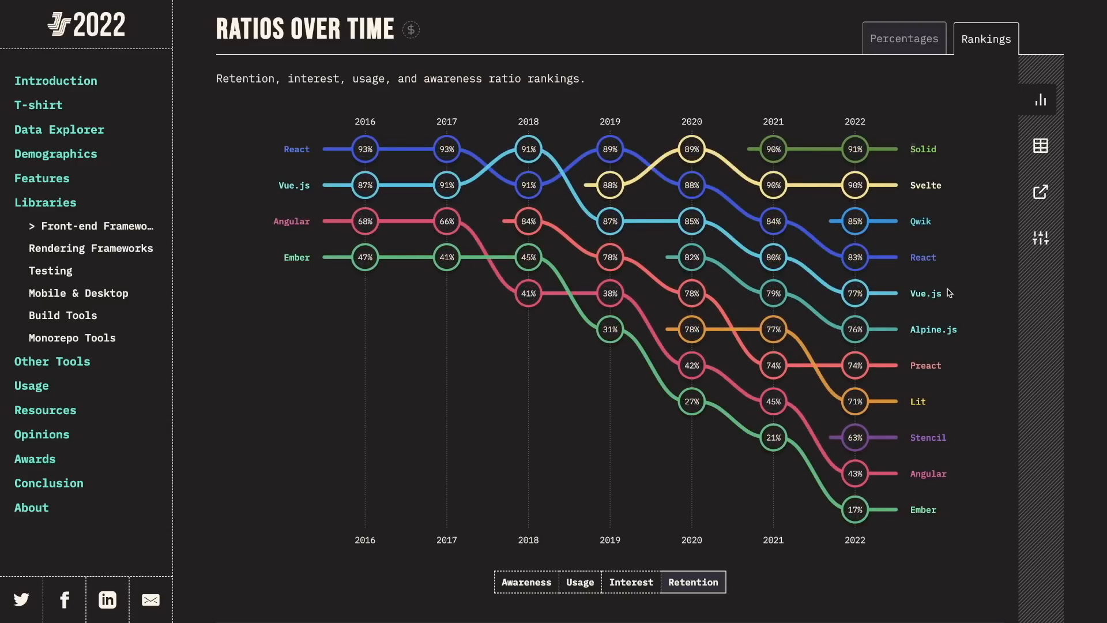
mouse_move(773, 222)
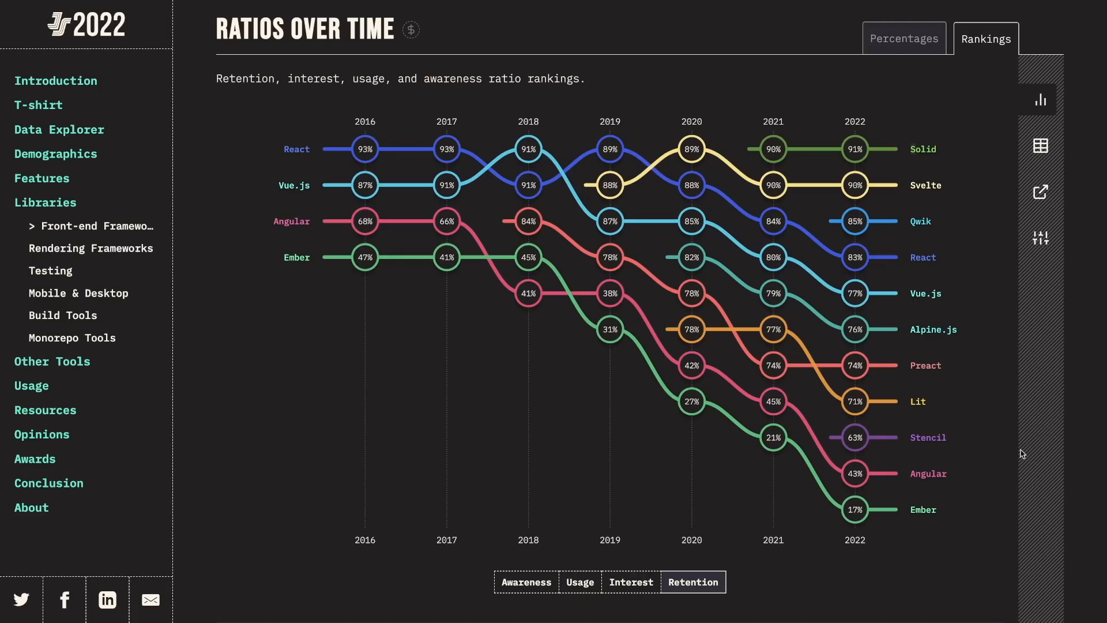
mouse_move(854, 473)
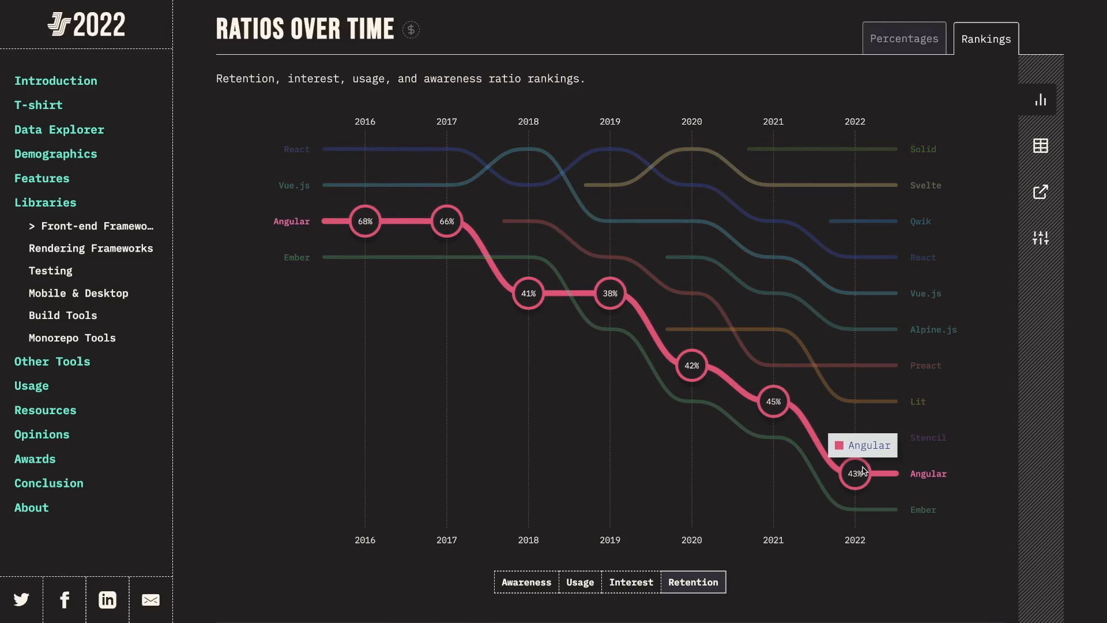
left_click(580, 581)
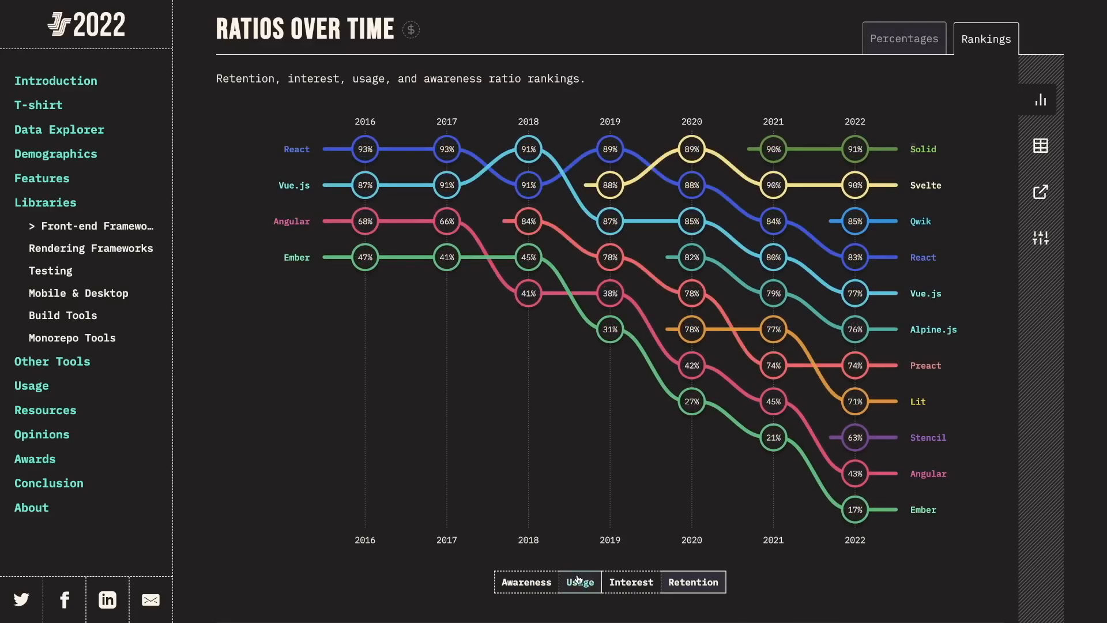
left_click(579, 582)
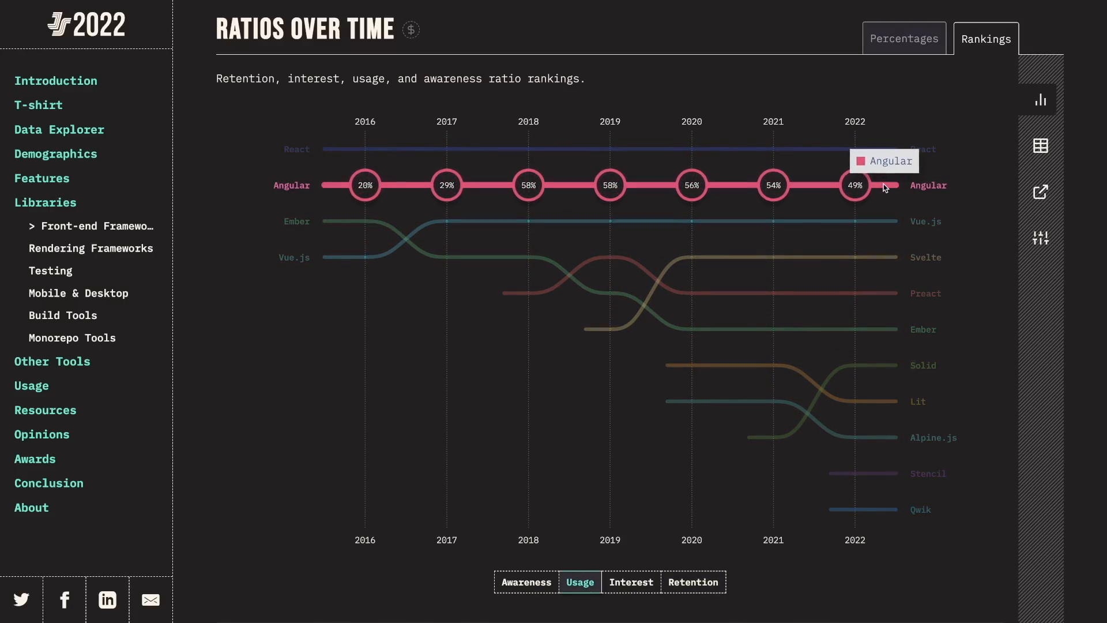
mouse_move(982, 242)
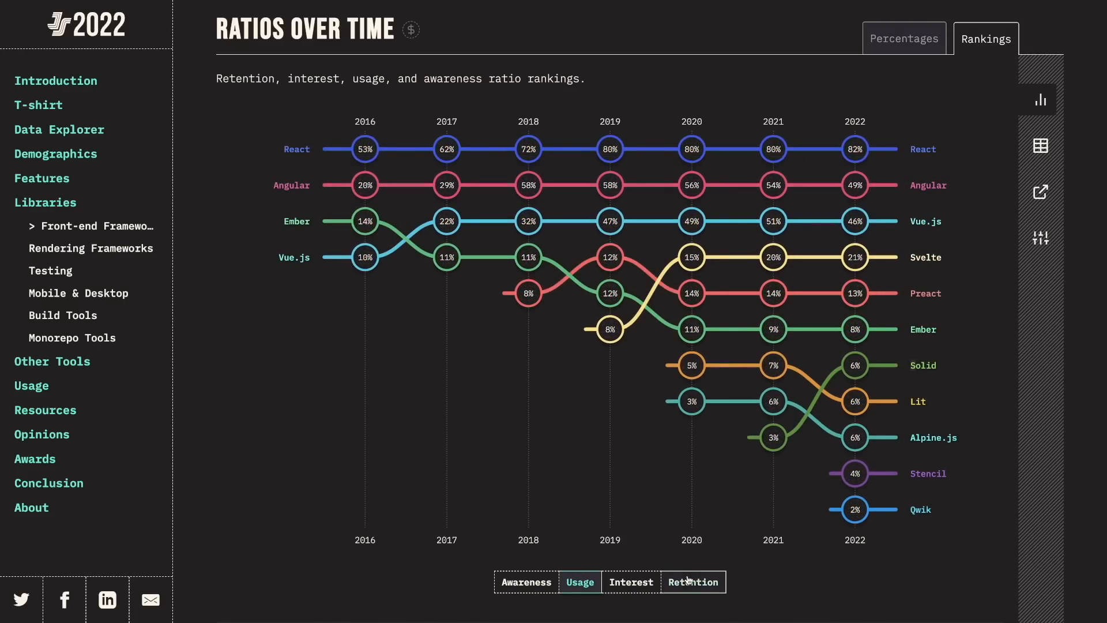
left_click(693, 582)
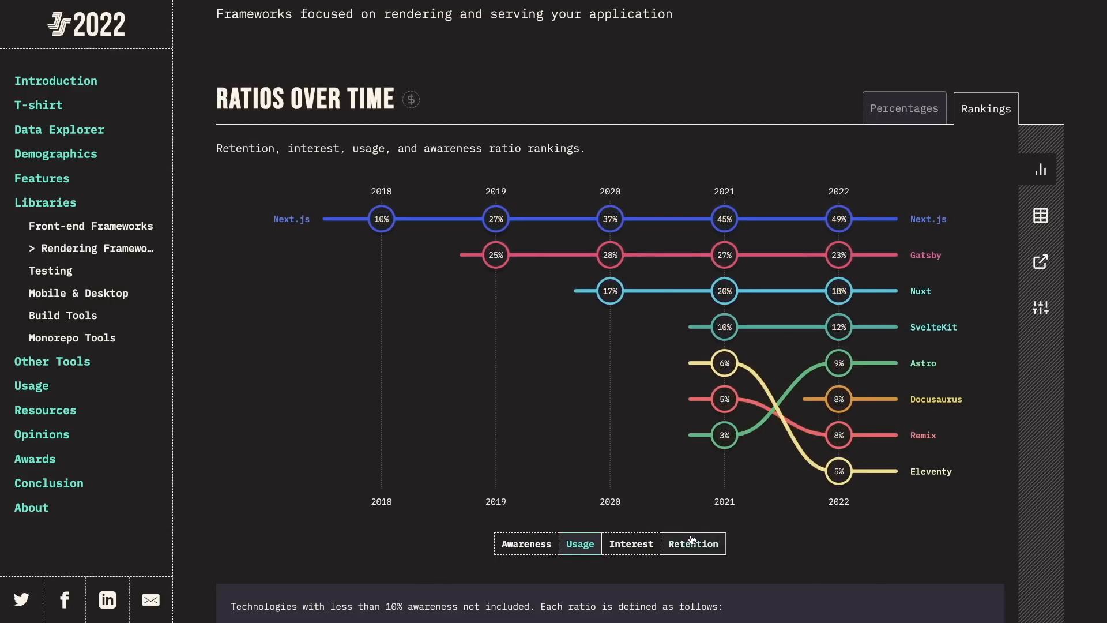
Show the rendering frameworks' retention rankings, with Astro and SvelteKit tied at 93%.
left_click(693, 543)
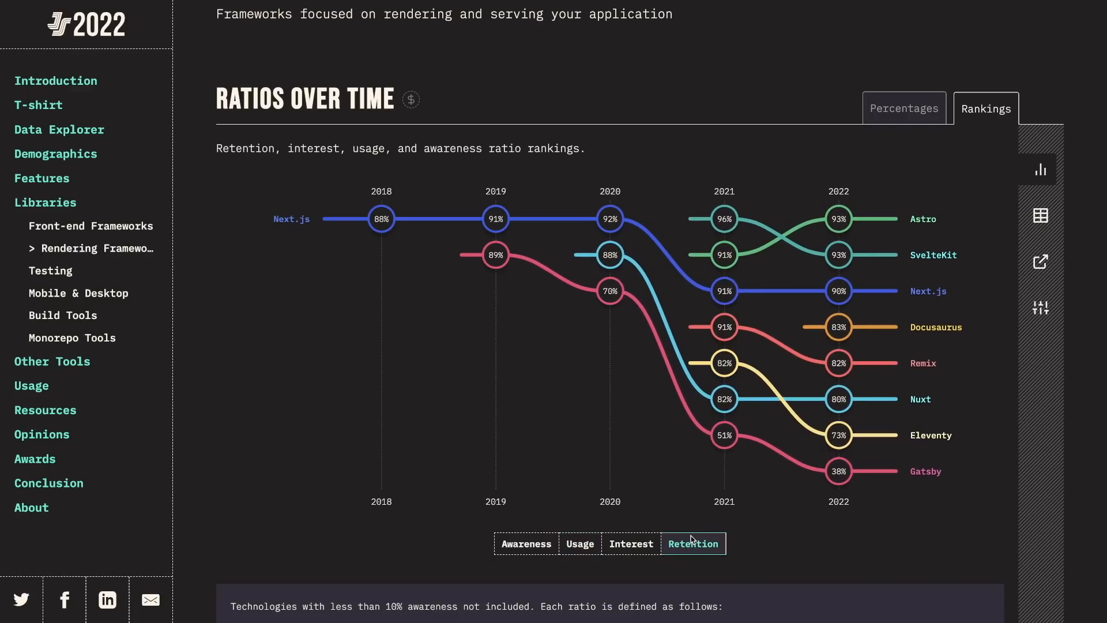
mouse_move(725, 291)
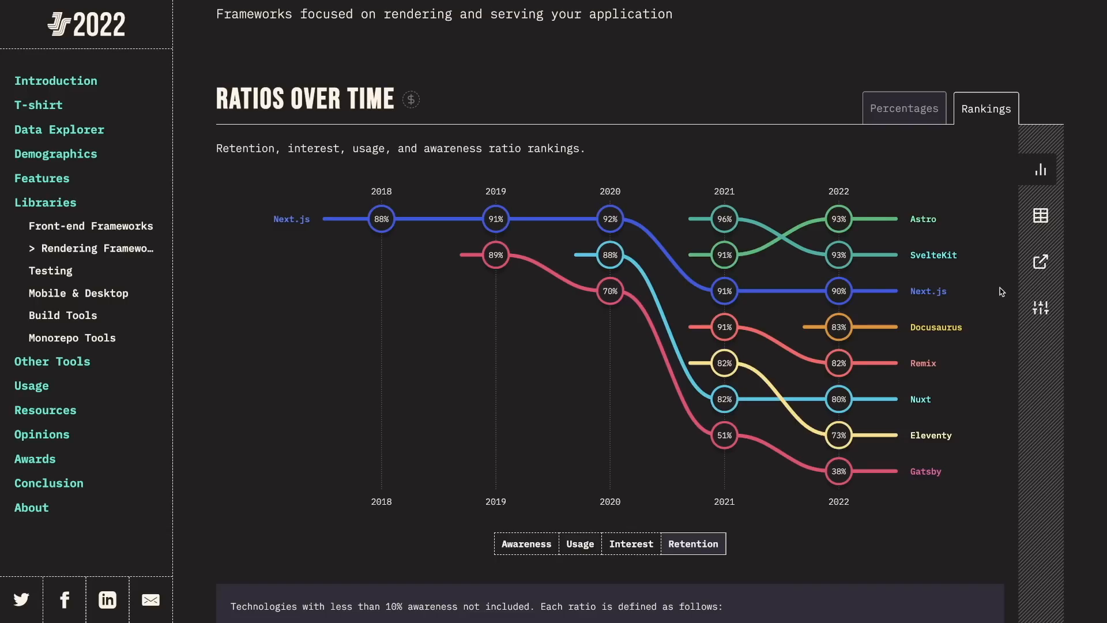
mouse_move(838, 290)
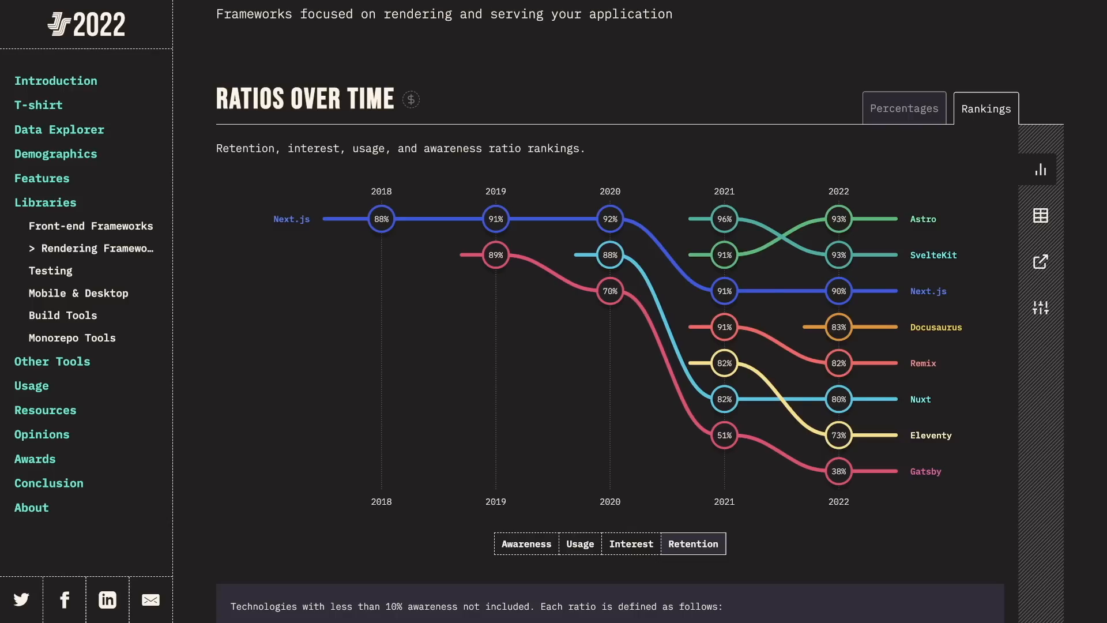
mouse_move(78, 293)
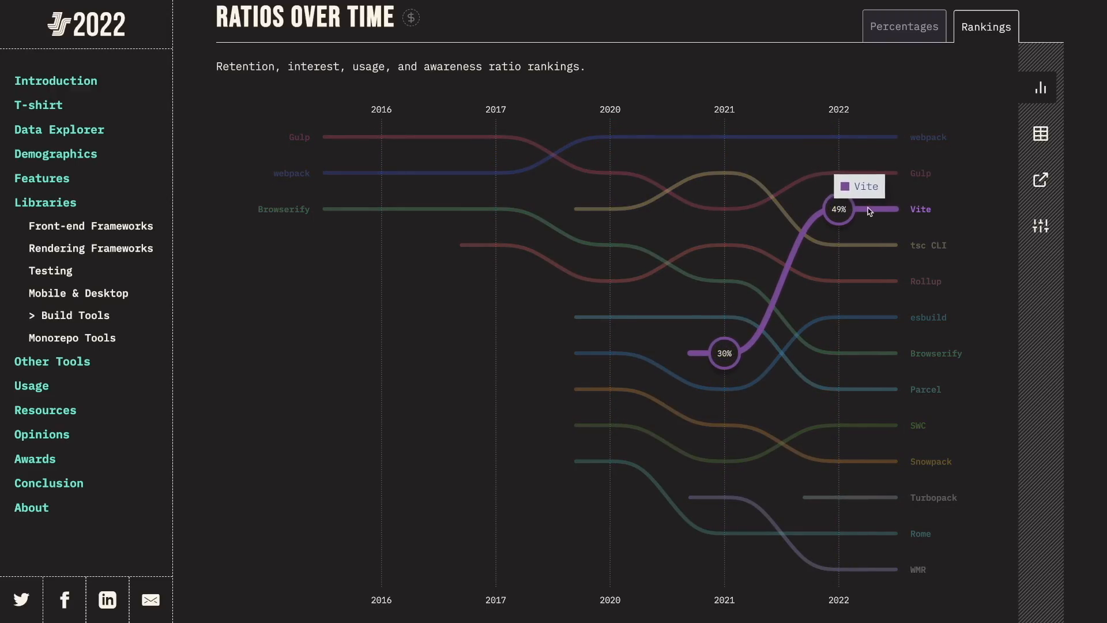
Show the build tools' retention rankings with Vite at 98%, then move to the nextjs project in VS Code.
scroll("down", 3)
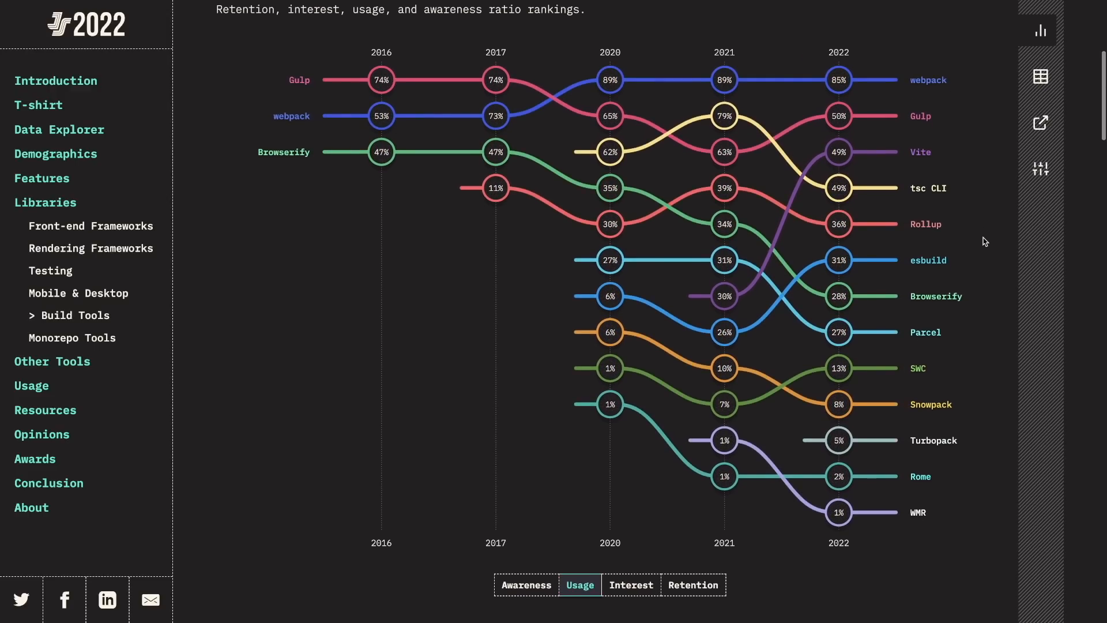
left_click(693, 585)
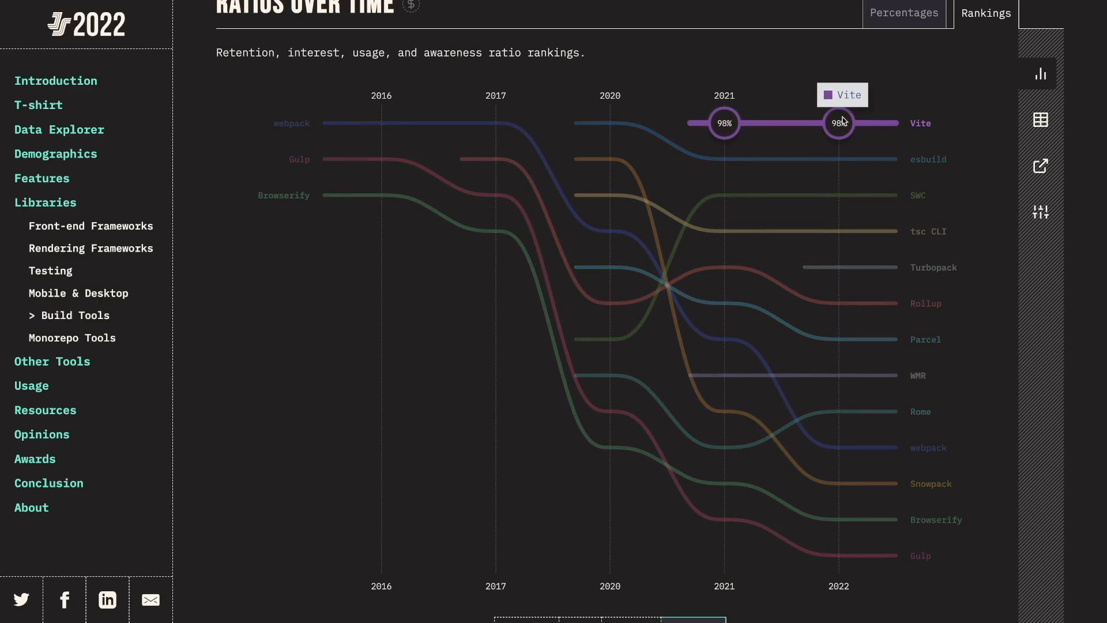
mouse_move(949, 404)
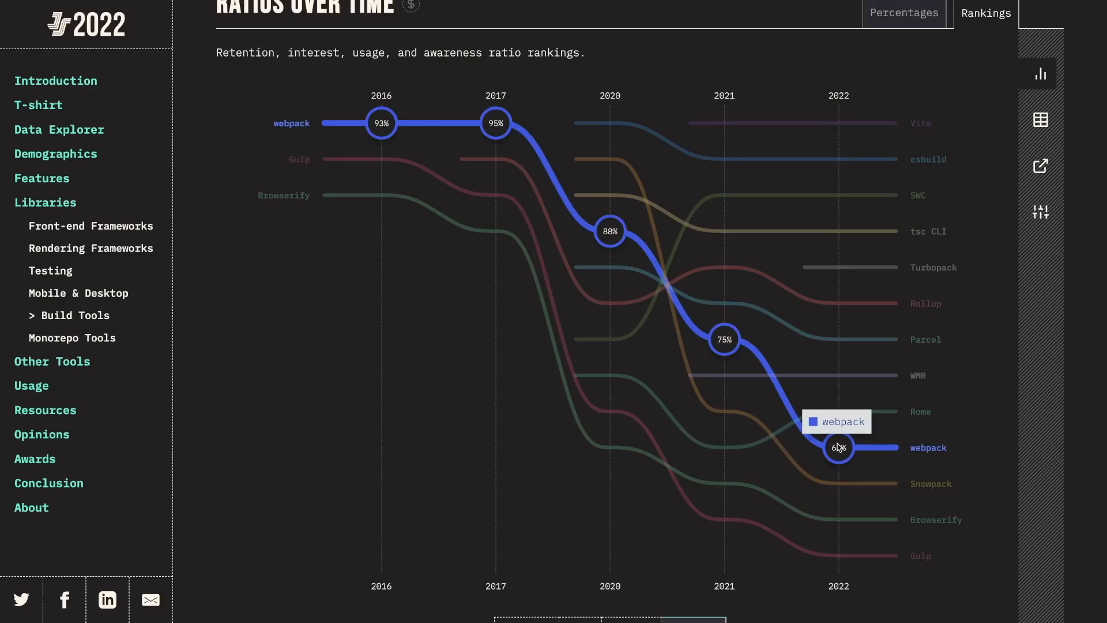
mouse_move(847, 445)
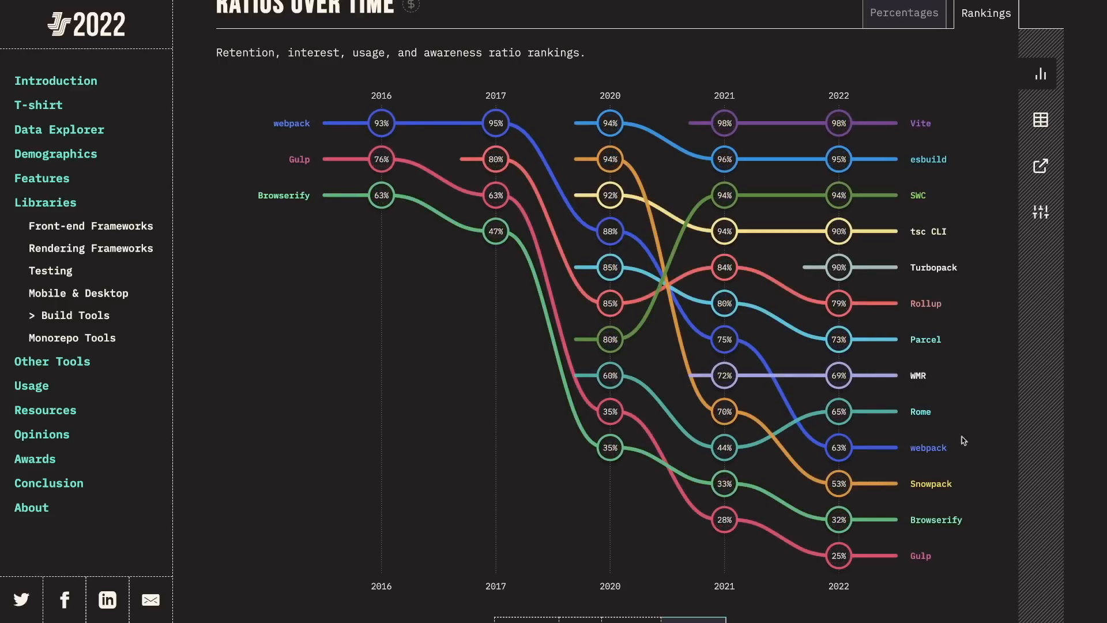
mouse_move(984, 439)
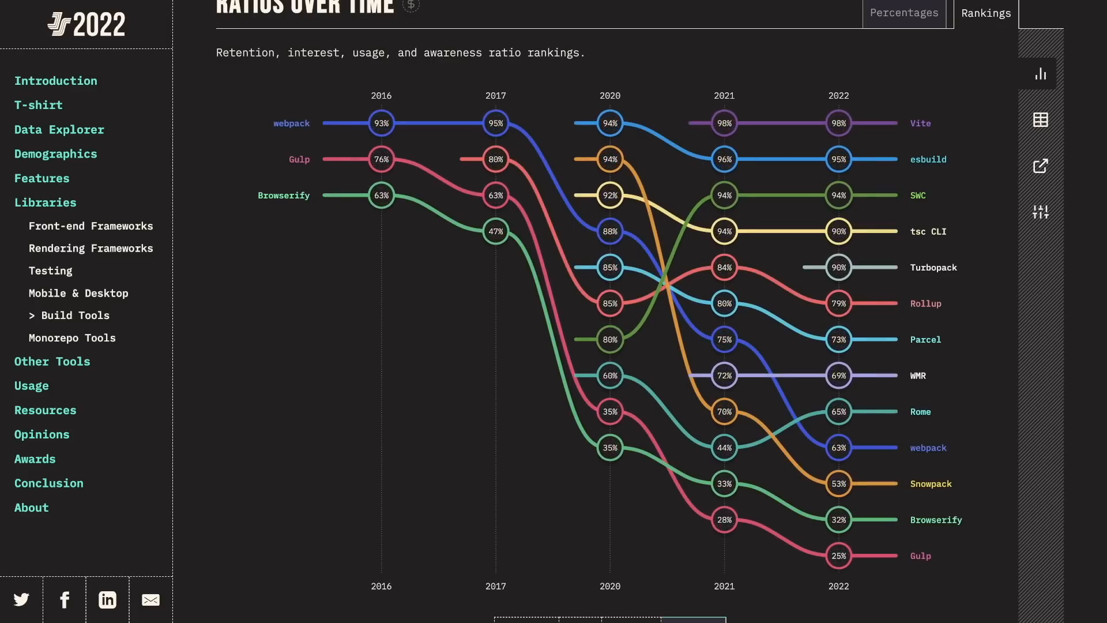
left_click(90, 225)
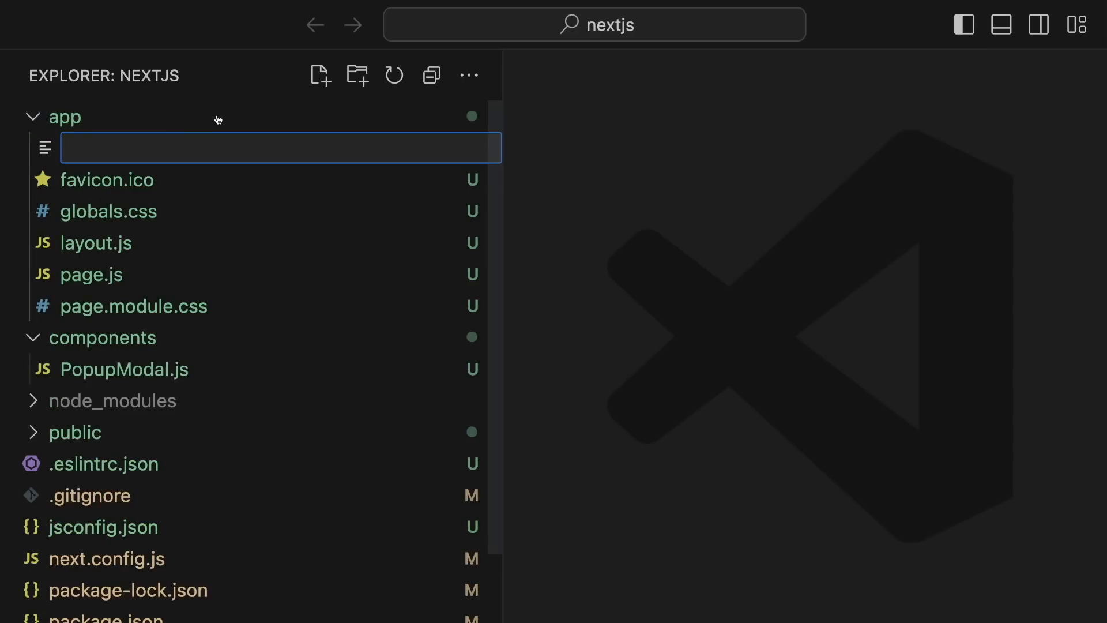
Create the nested file path dashboard/products/[product] inside the app folder.
type("dashboard/products/[product")
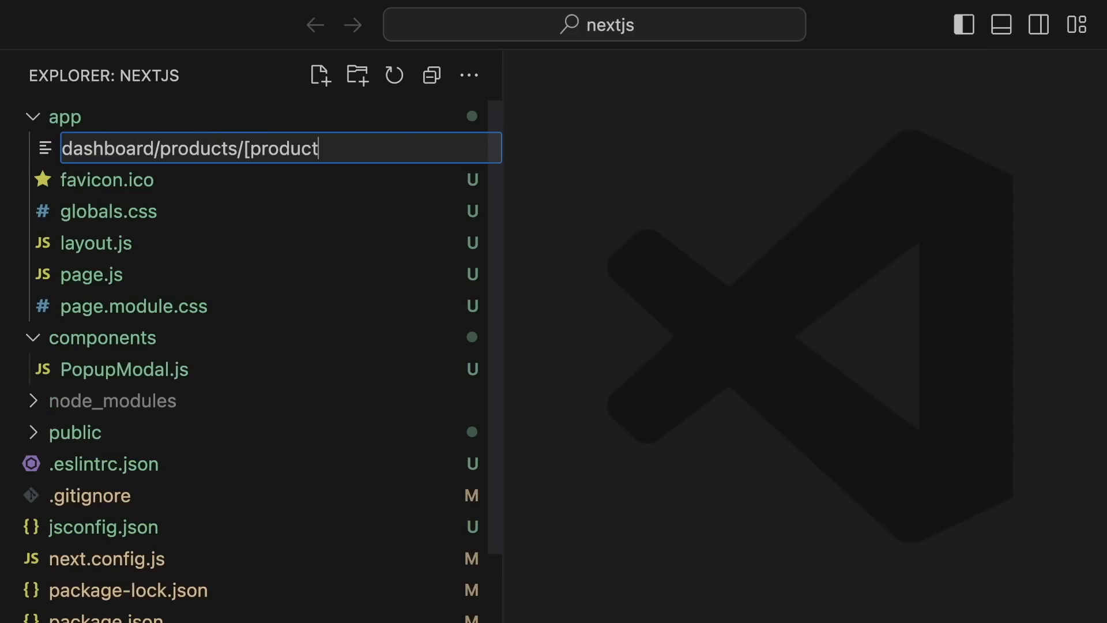
key("Enter")
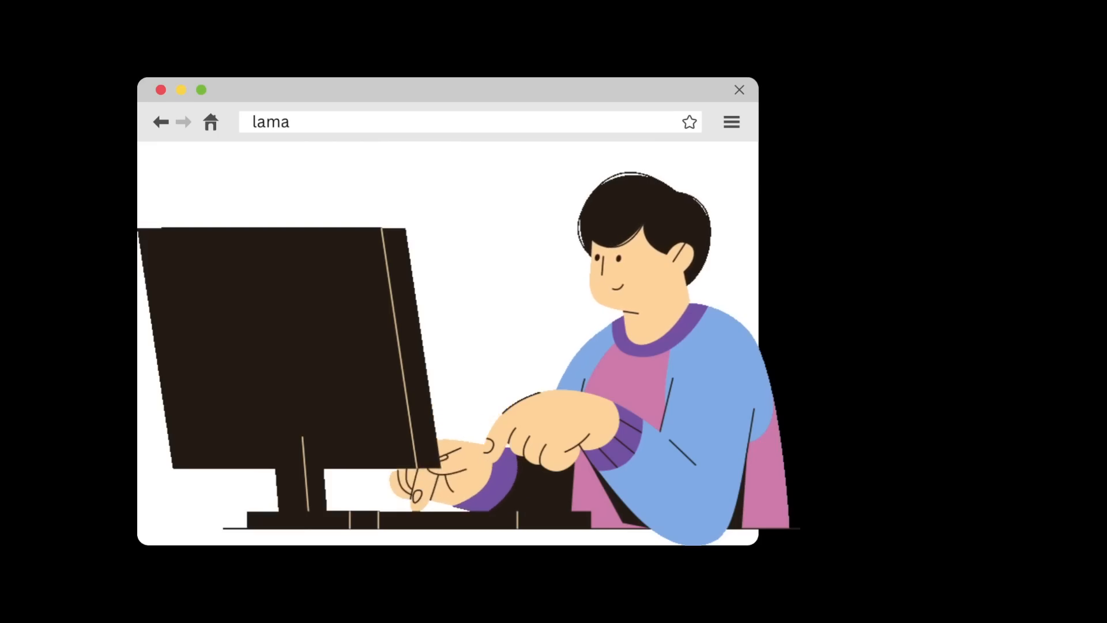
type(".dev")
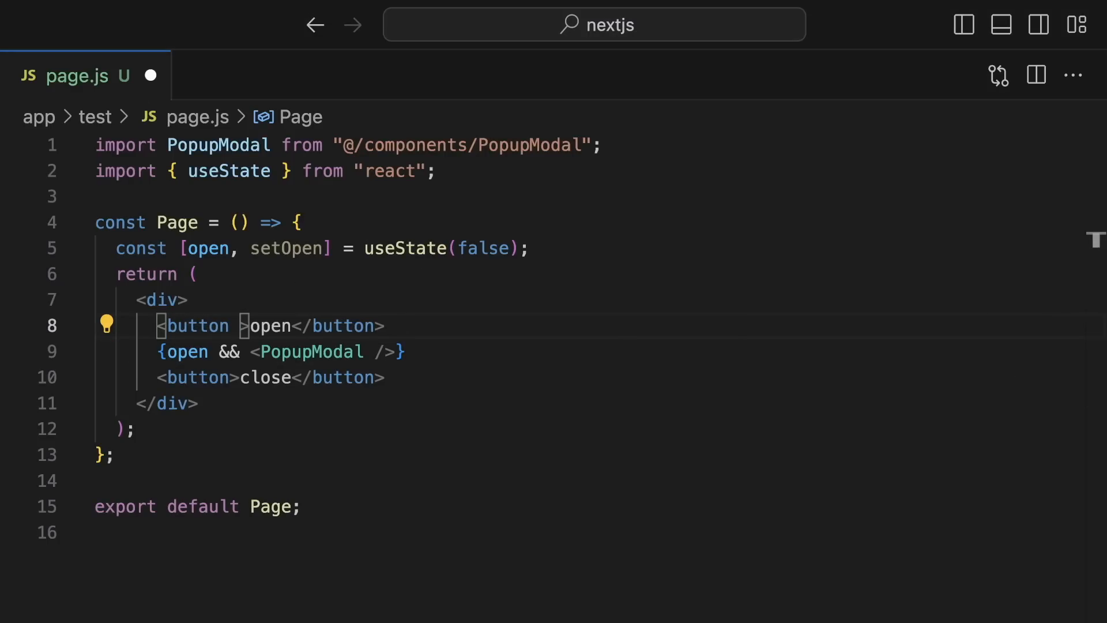
Add onClick={() => setOpen(true)} to the open button in page.js.
type("(true)")
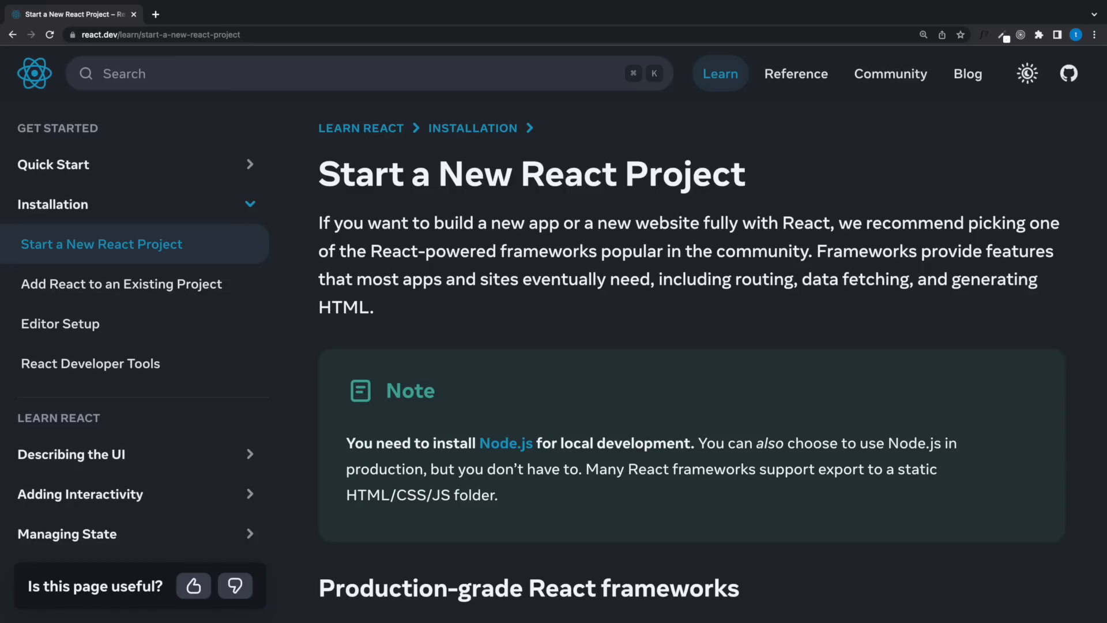
Review the Vite + React and Next.js test portfolio sites and both PageSpeed Insights reports.
left_click(70, 14)
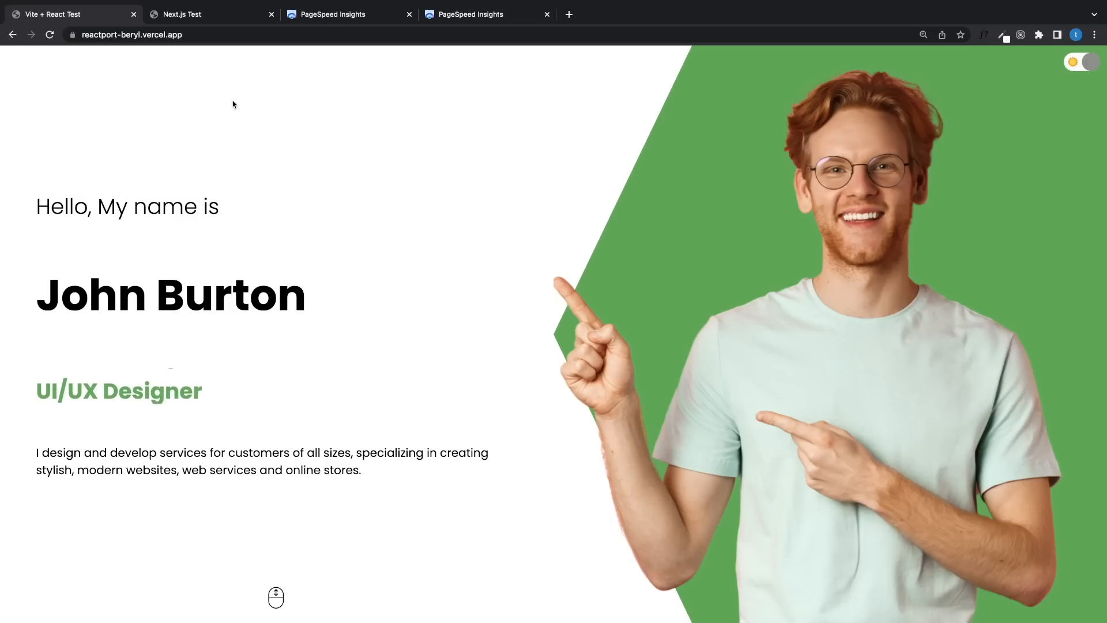
left_click(206, 14)
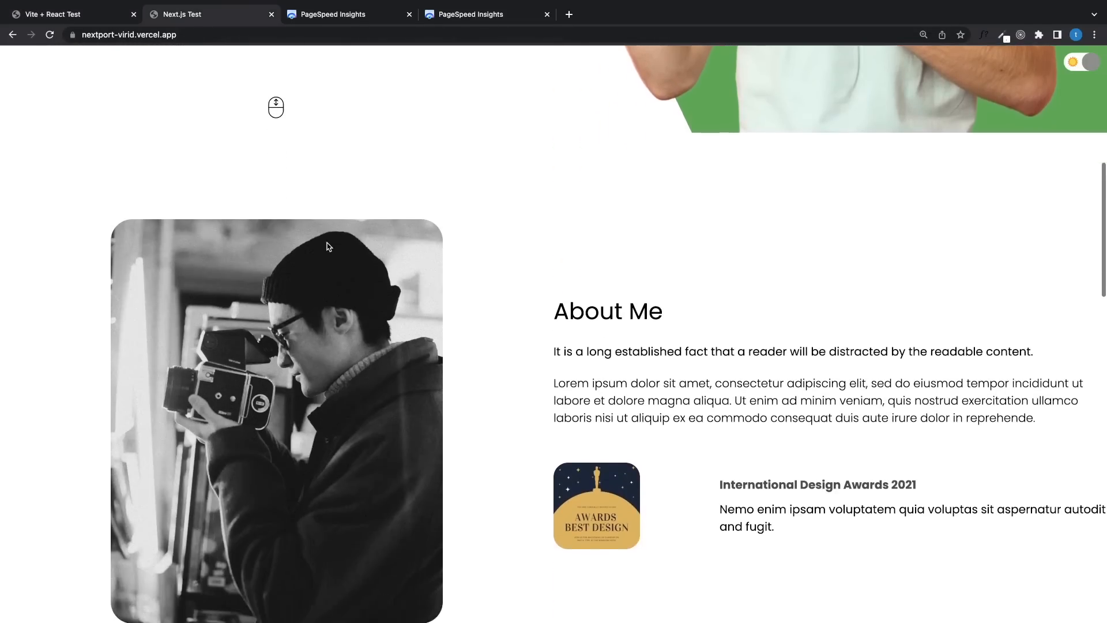
left_click(346, 14)
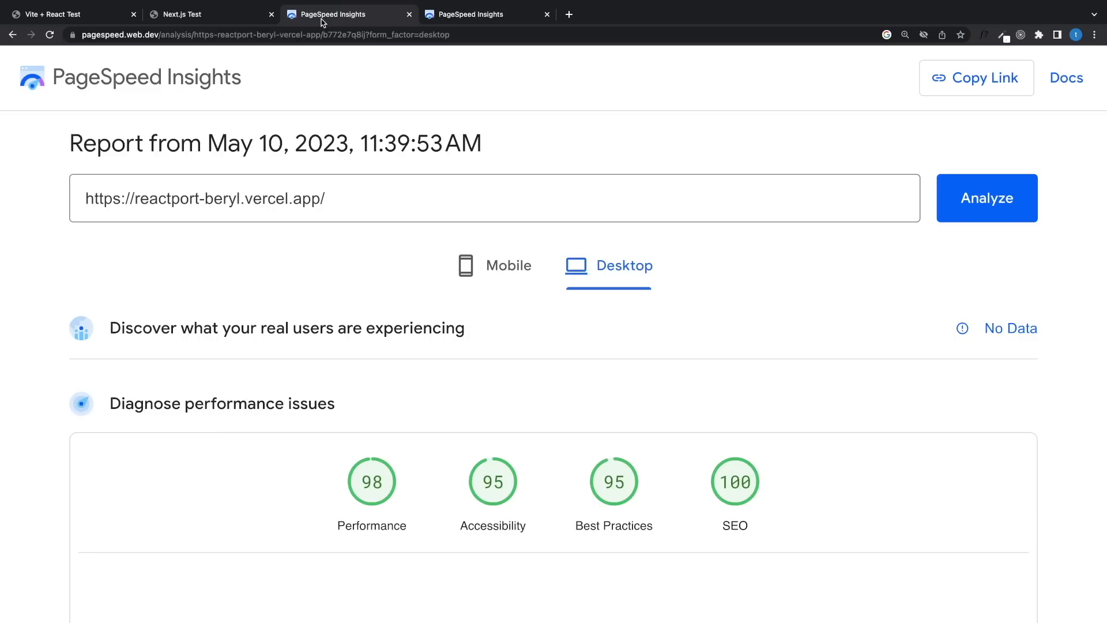
left_click(487, 14)
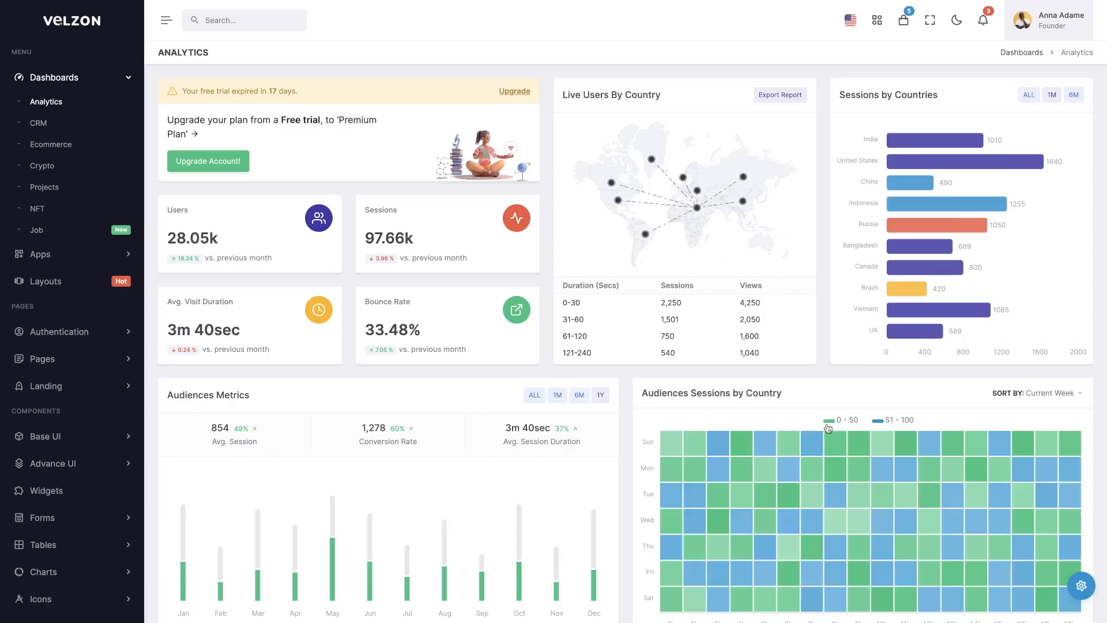
mouse_move(764, 479)
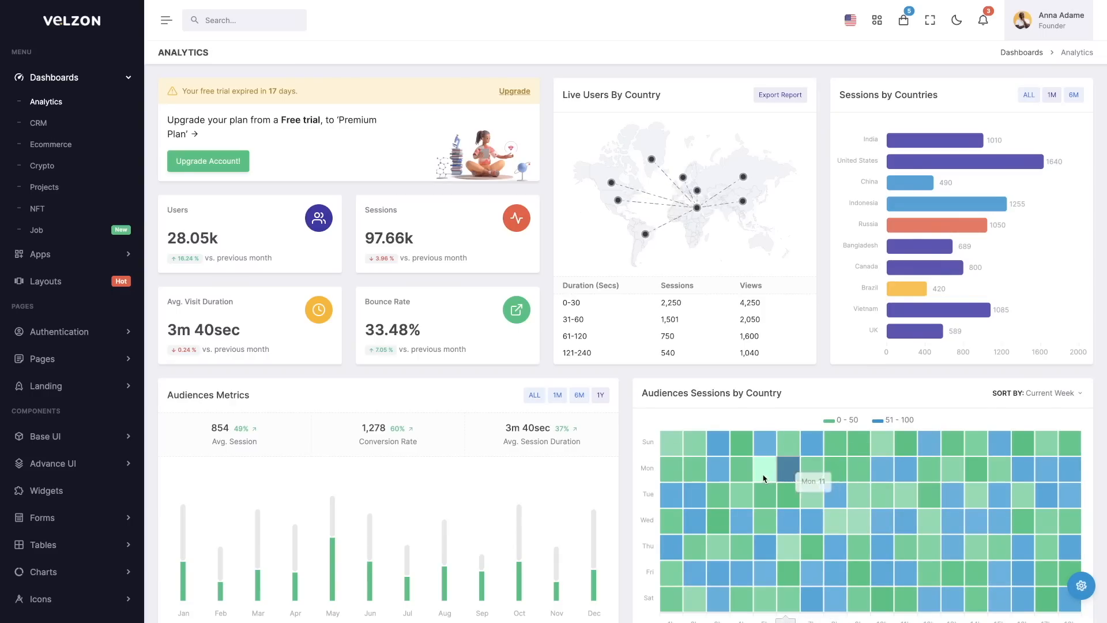
mouse_move(370, 559)
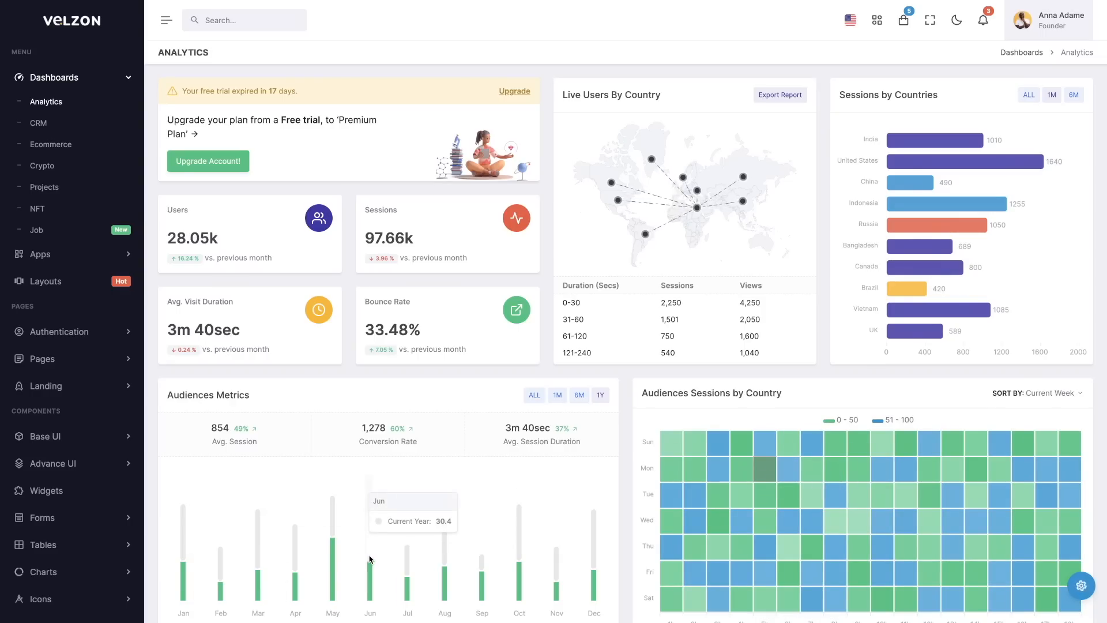
mouse_move(342, 435)
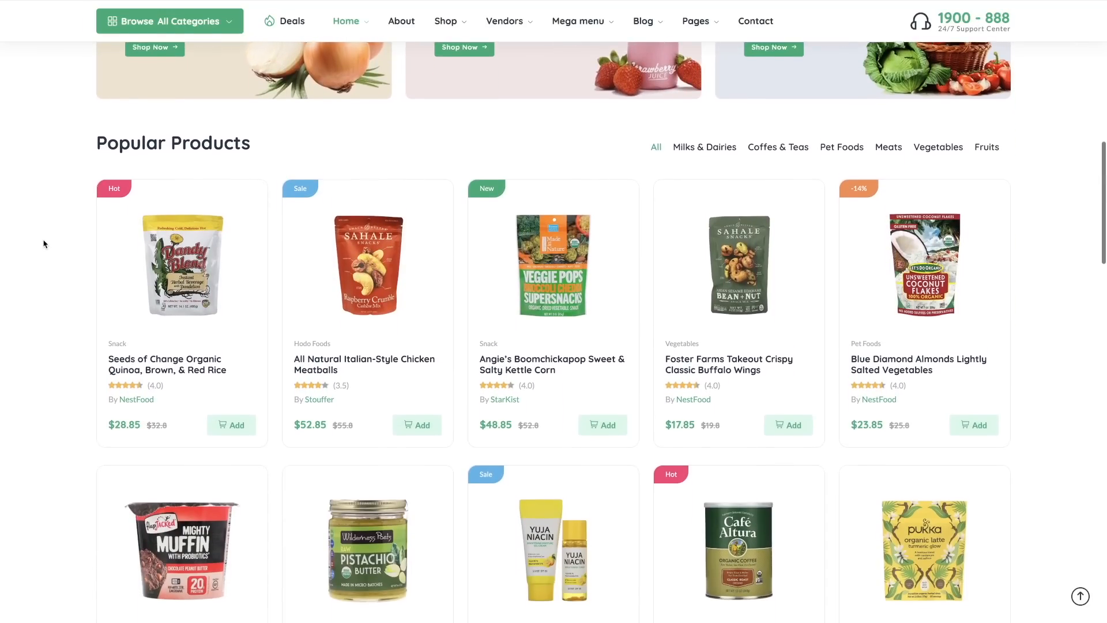
Scroll through the grocery store template's popular products section.
scroll("down", 3)
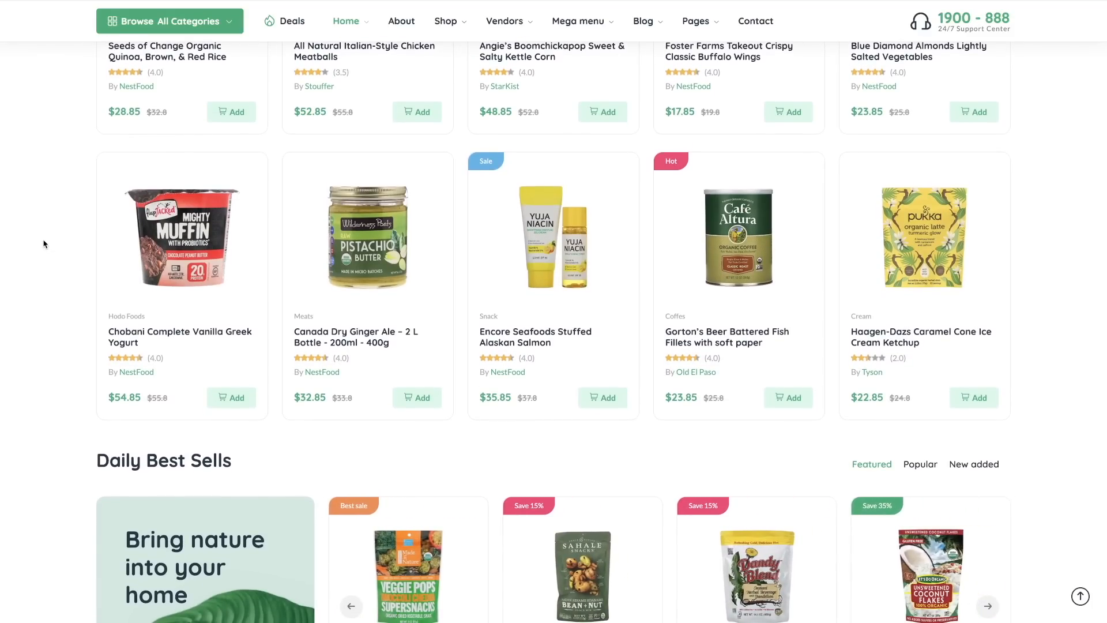
left_click(987, 605)
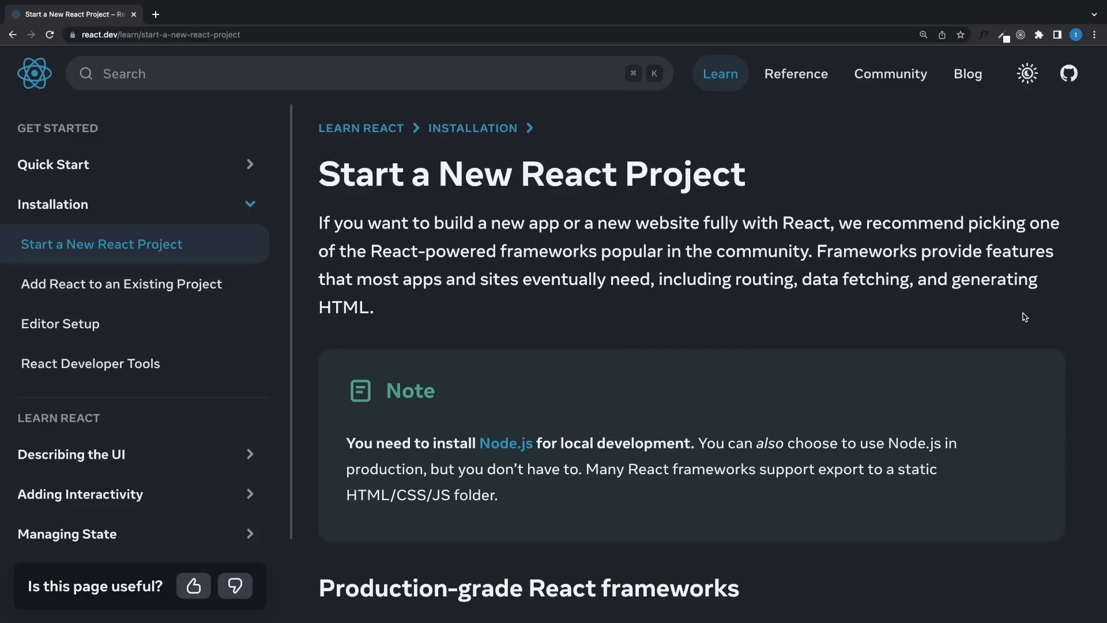
Scroll the Start a New React Project page past Next.js to the Remix and Gatsby sections.
scroll("down", 3)
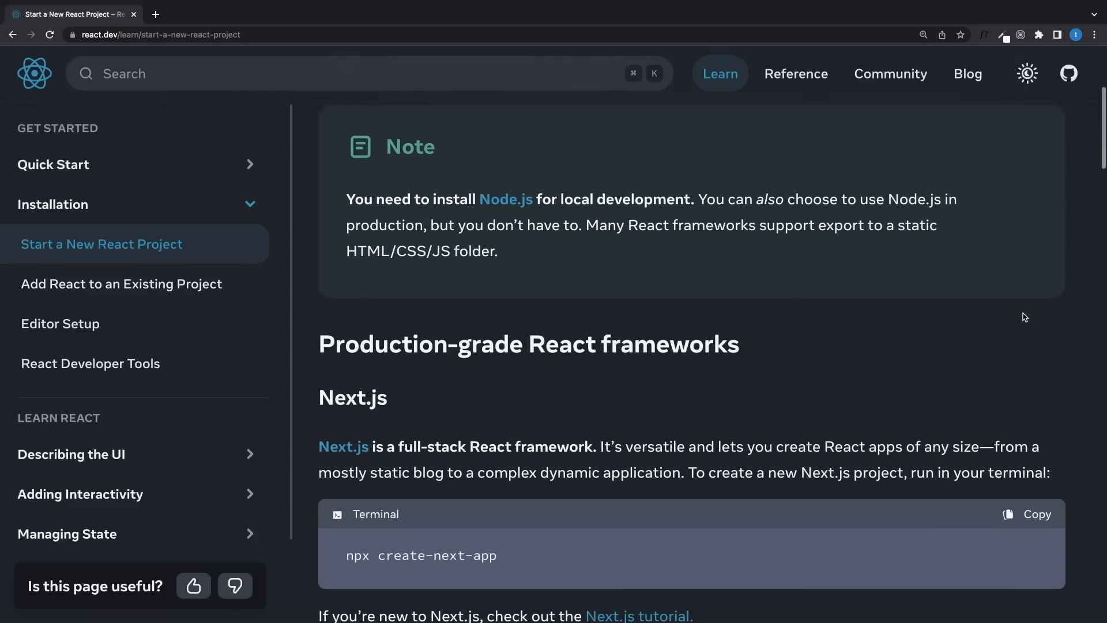
scroll("down", 3)
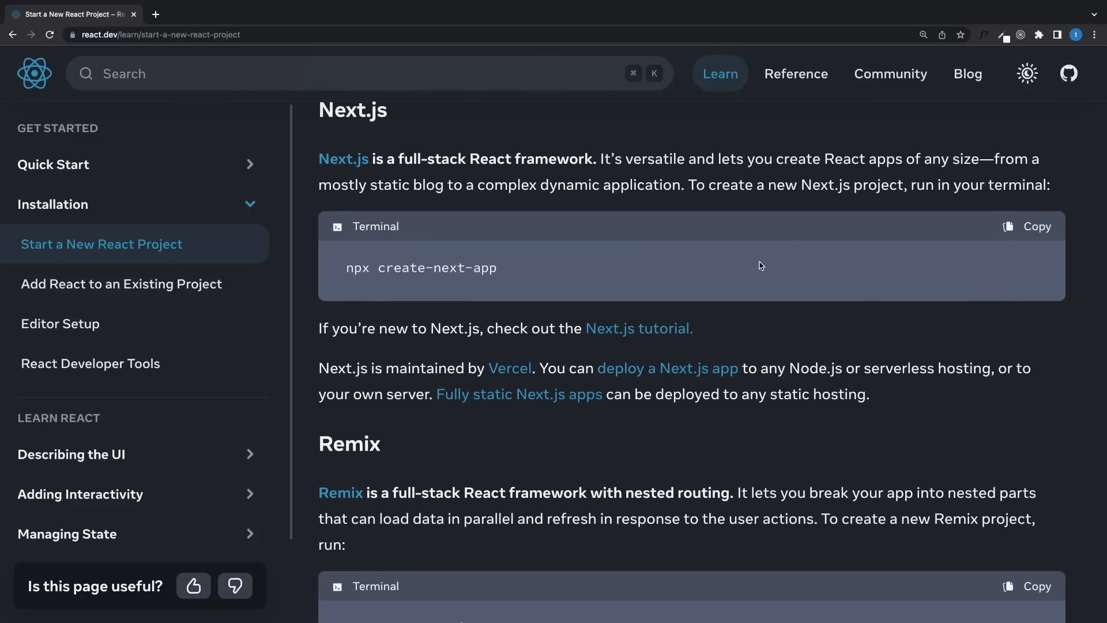
scroll("down", 3)
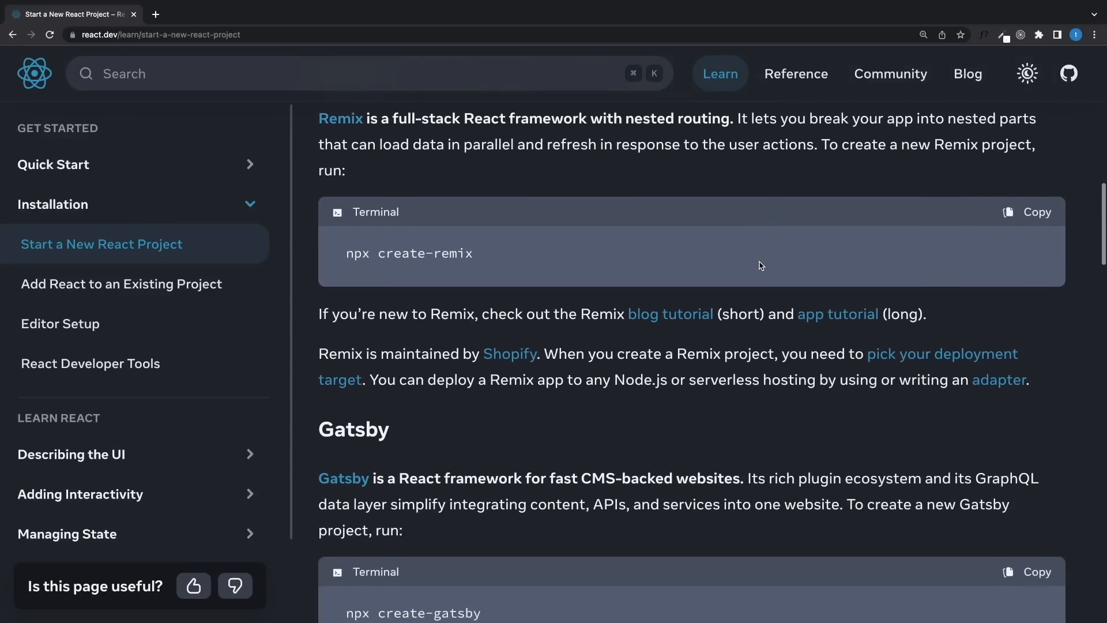
scroll("down", 3)
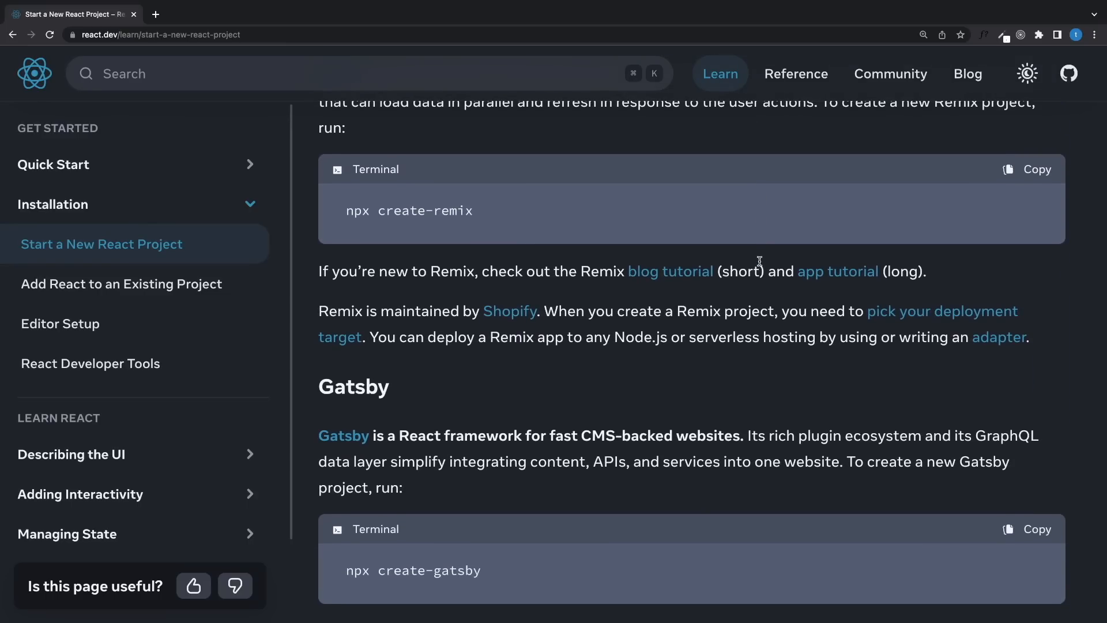